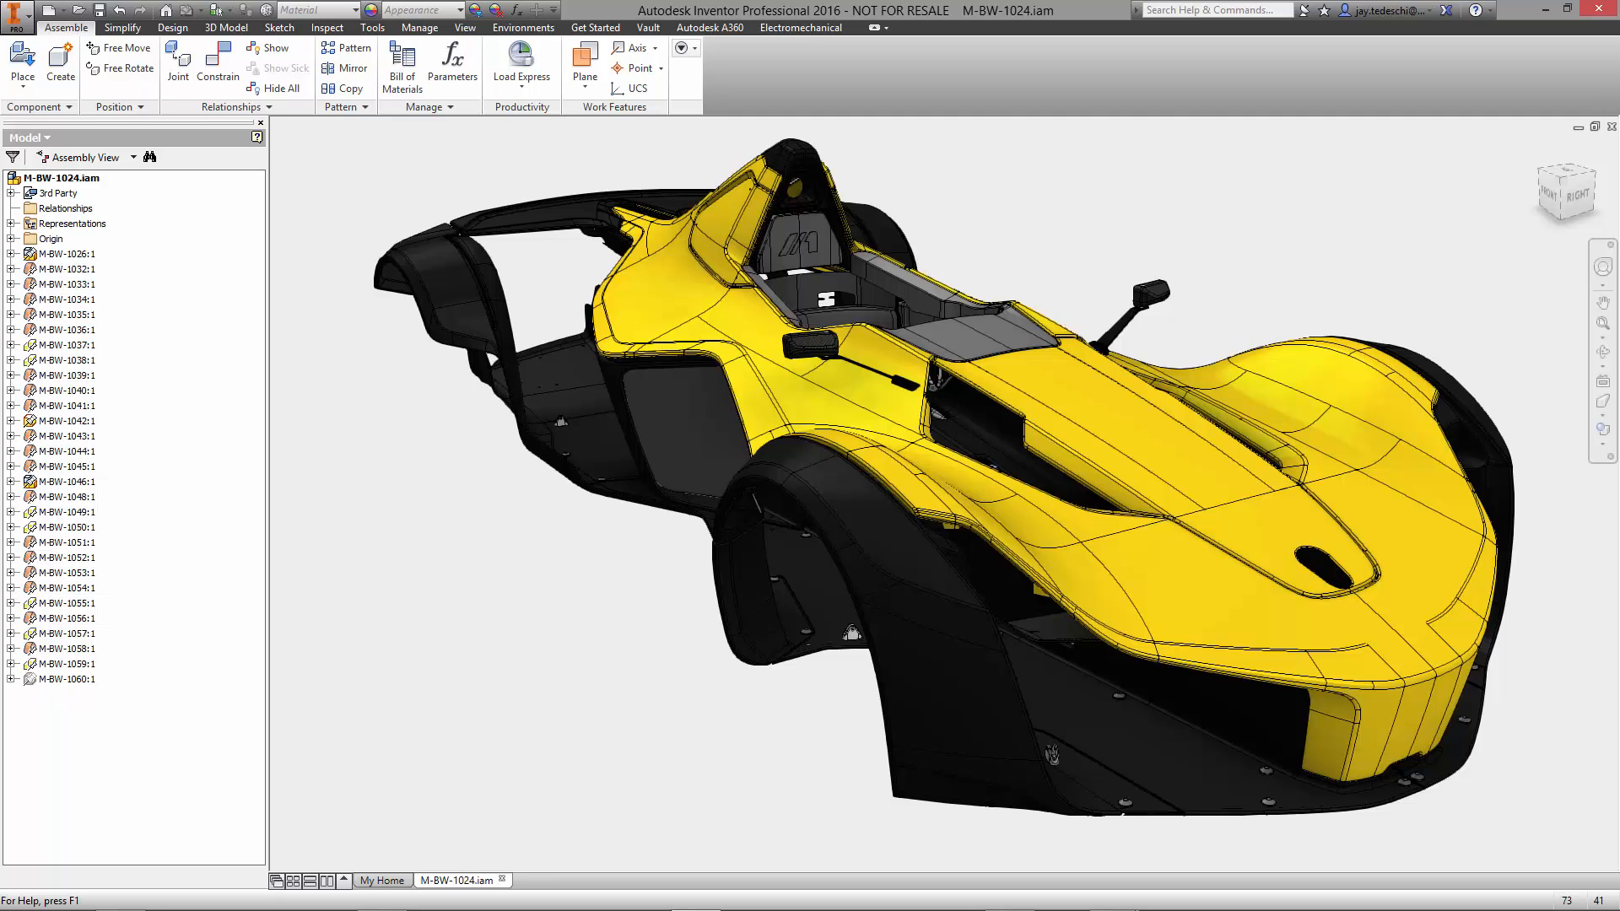
{"action": "mouse_move", "coordinate": [1579, 50]}
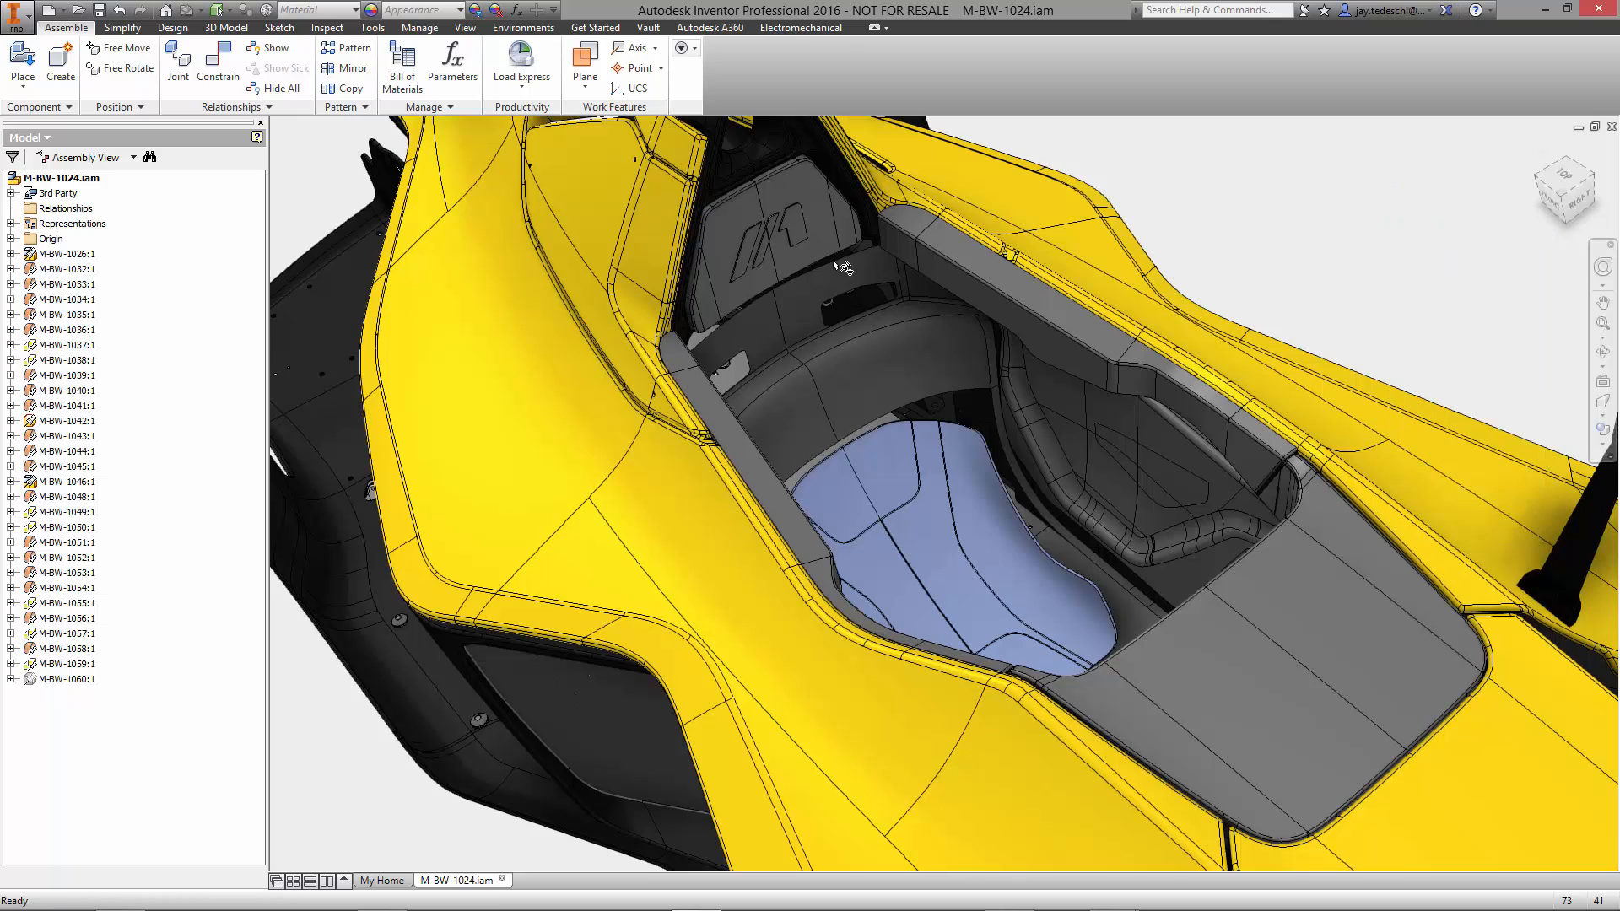
Select the seat tub component M-BW-1059 in the cockpit.
{"action": "left_click", "coordinate": [64, 663]}
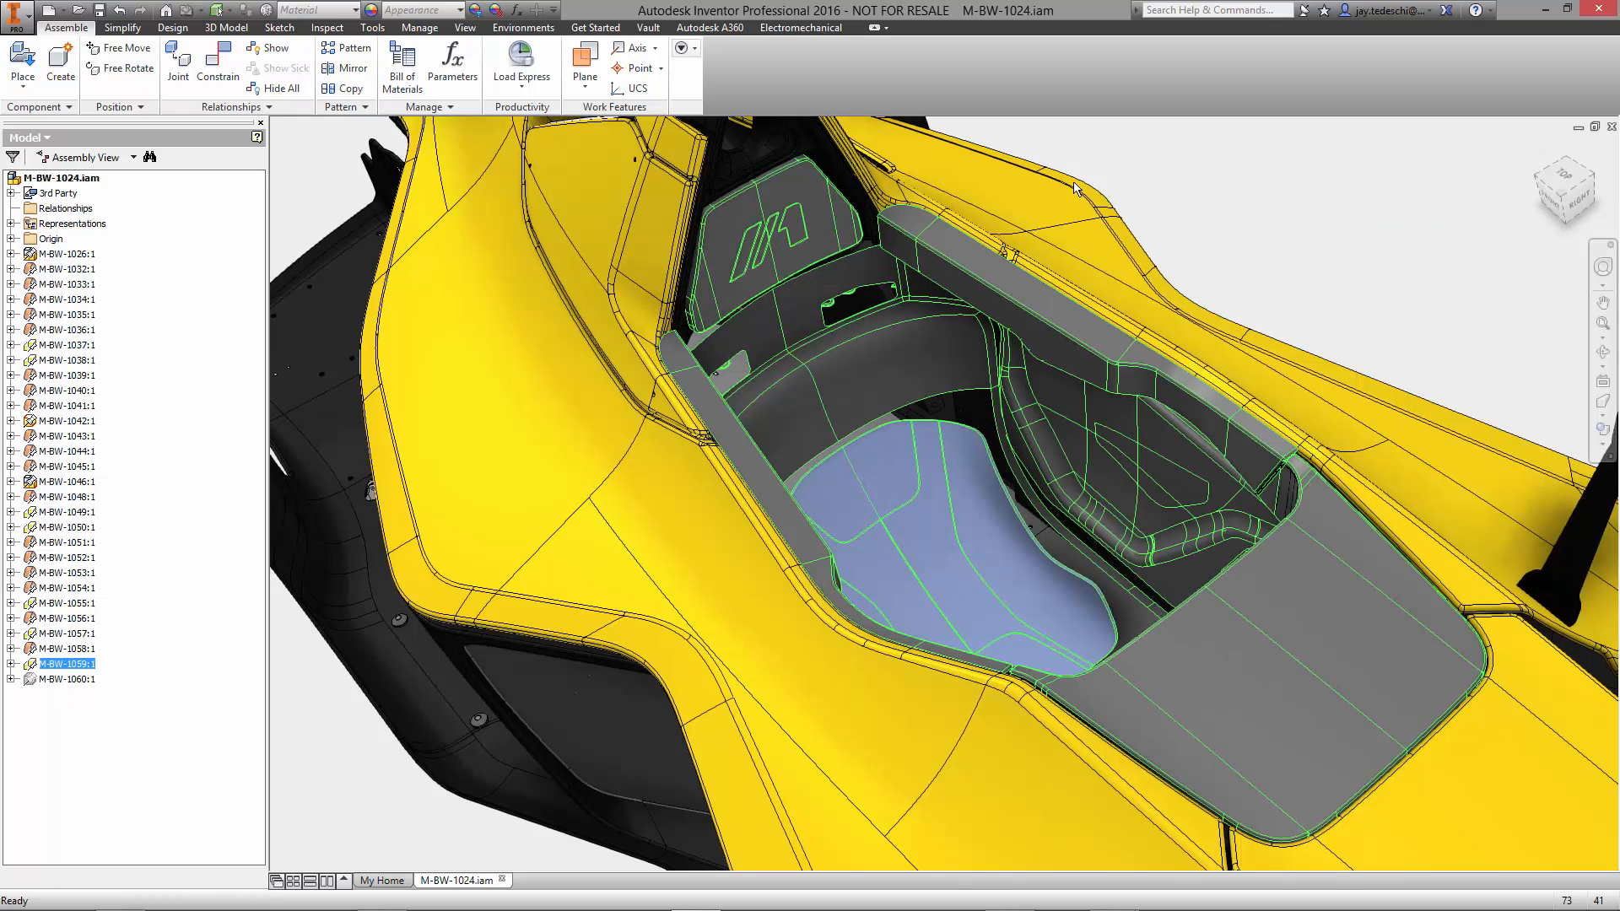
Edit M-BW-1059 in the Cockpit Tub Dev view and convert its surface to 4×4 freeform faces.
{"action": "double_click", "coordinate": [60, 663]}
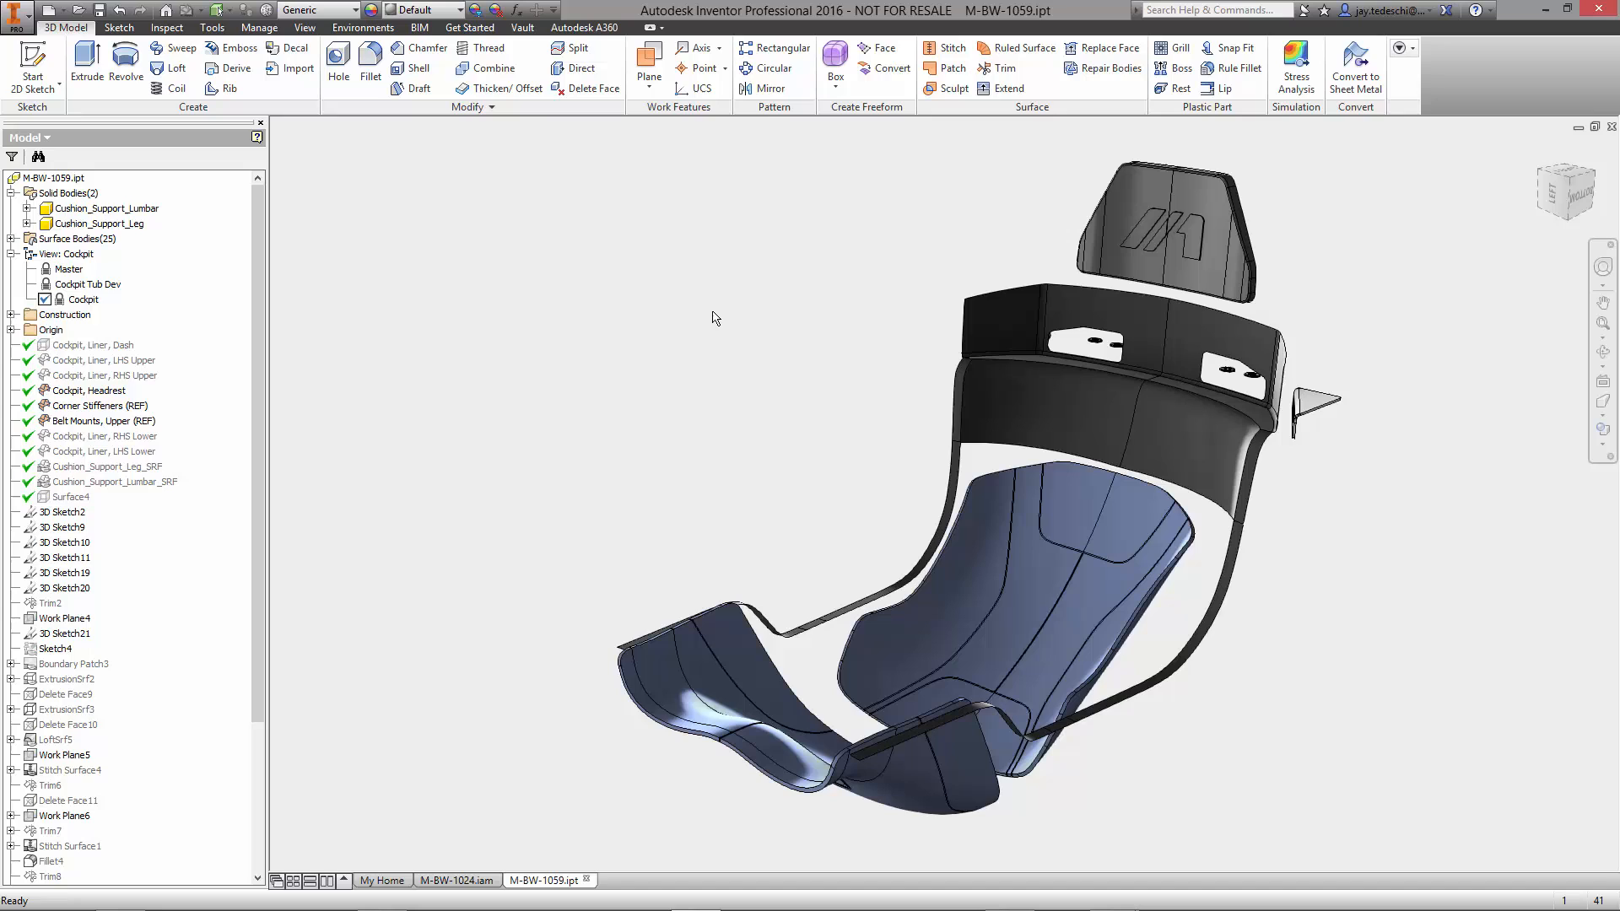
{"action": "left_click", "coordinate": [88, 284]}
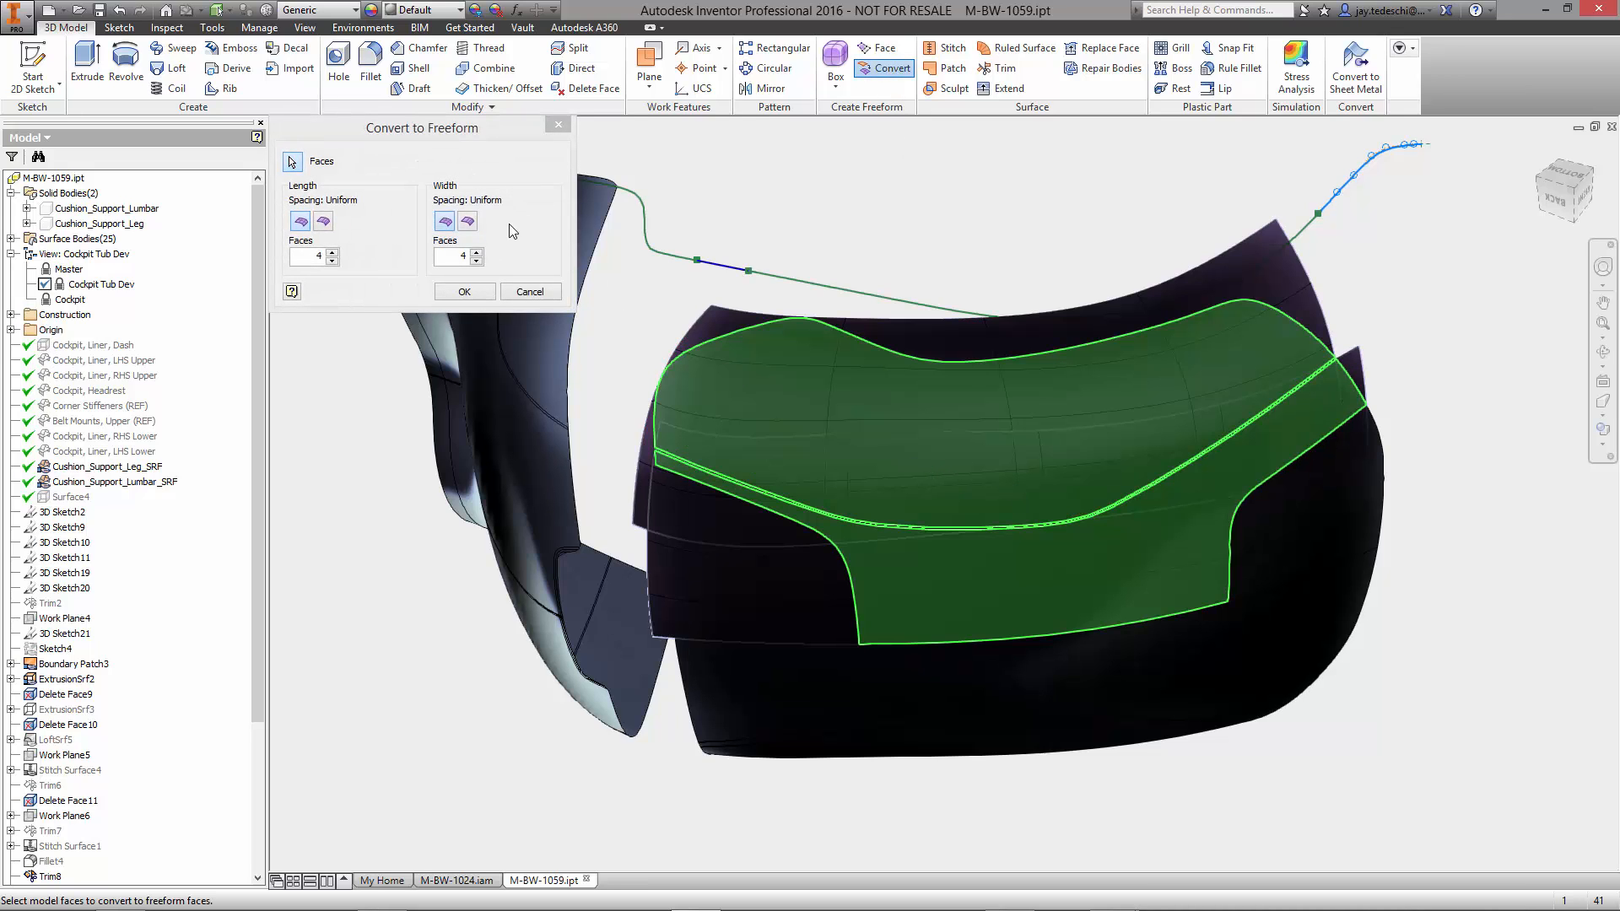
{"action": "left_click", "coordinate": [529, 290]}
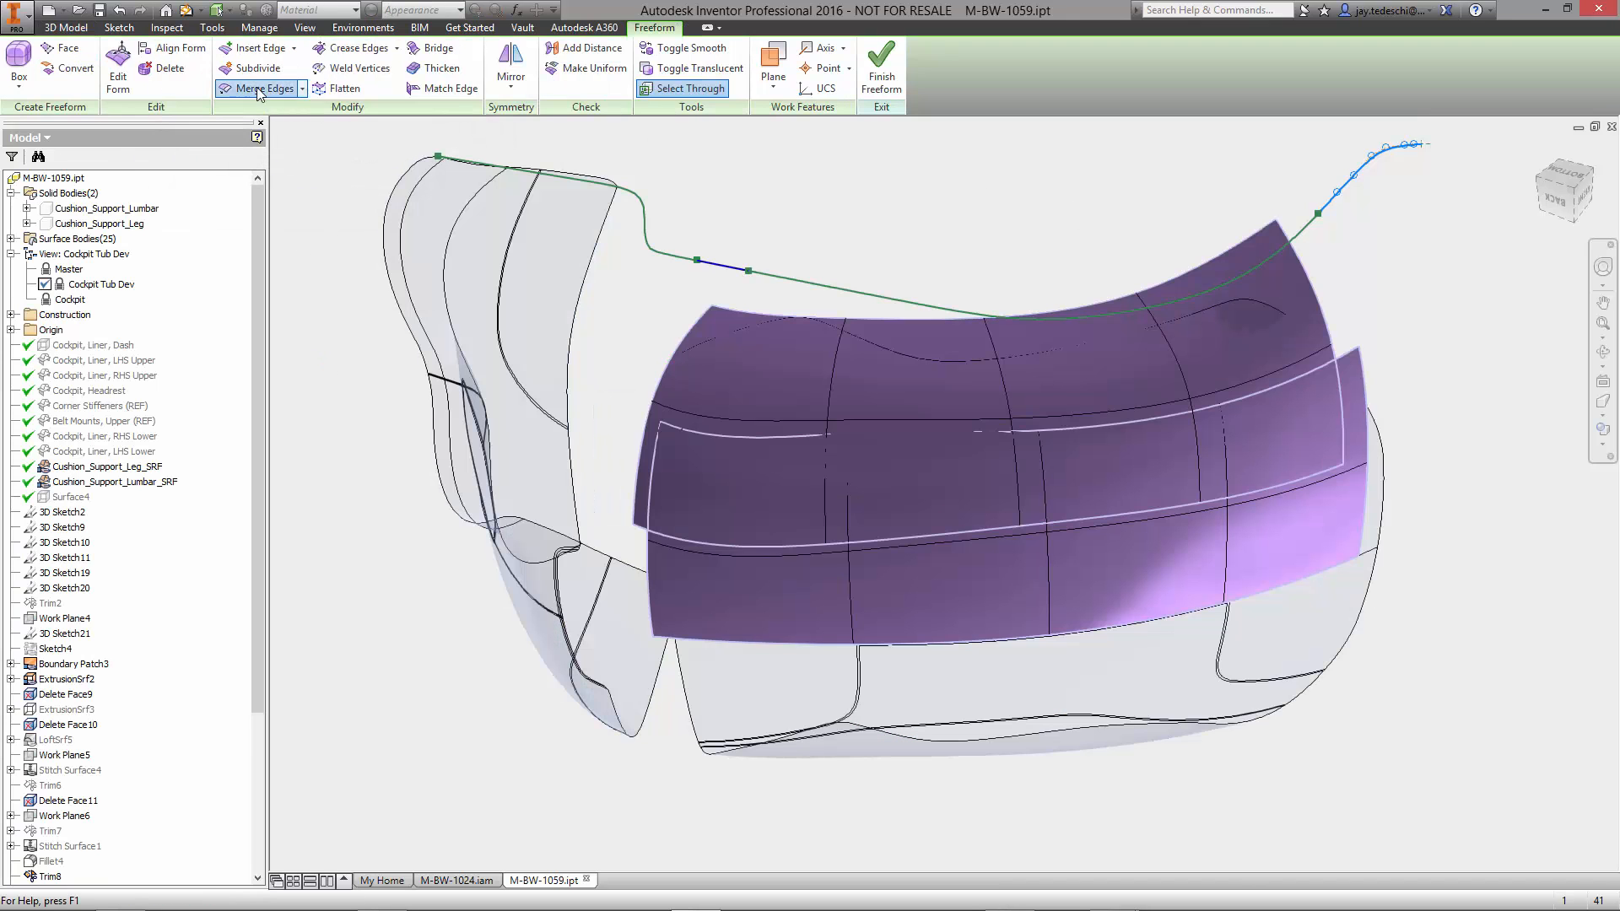
Merge the upper patch's edge with the matching edge of the lower patch.
{"action": "left_click", "coordinate": [264, 88]}
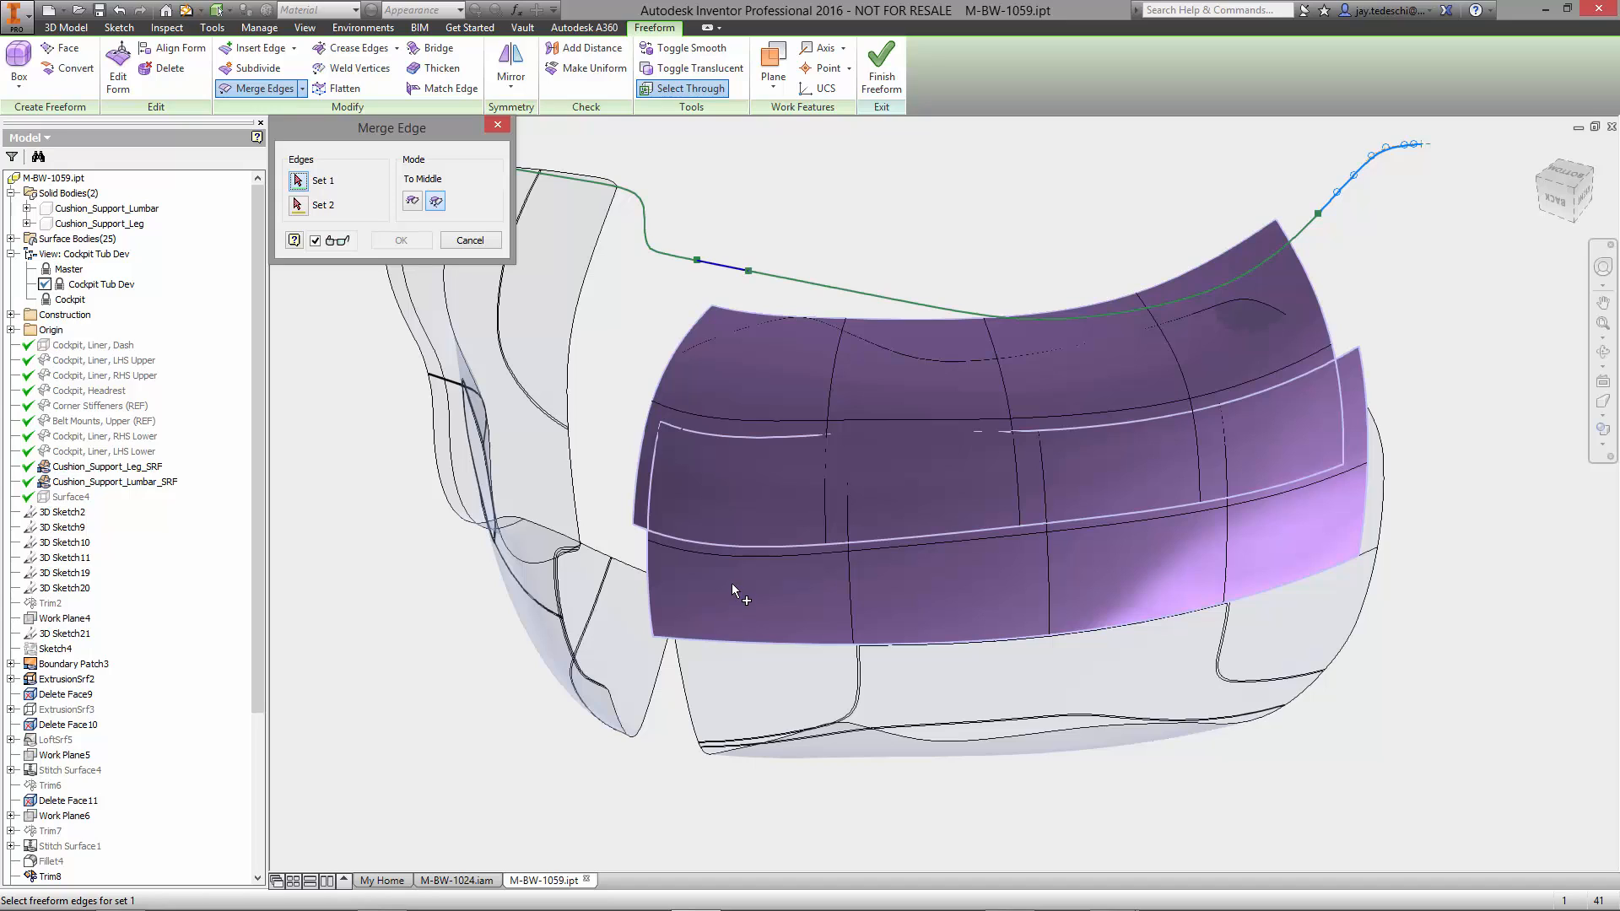
{"action": "left_click", "coordinate": [800, 557]}
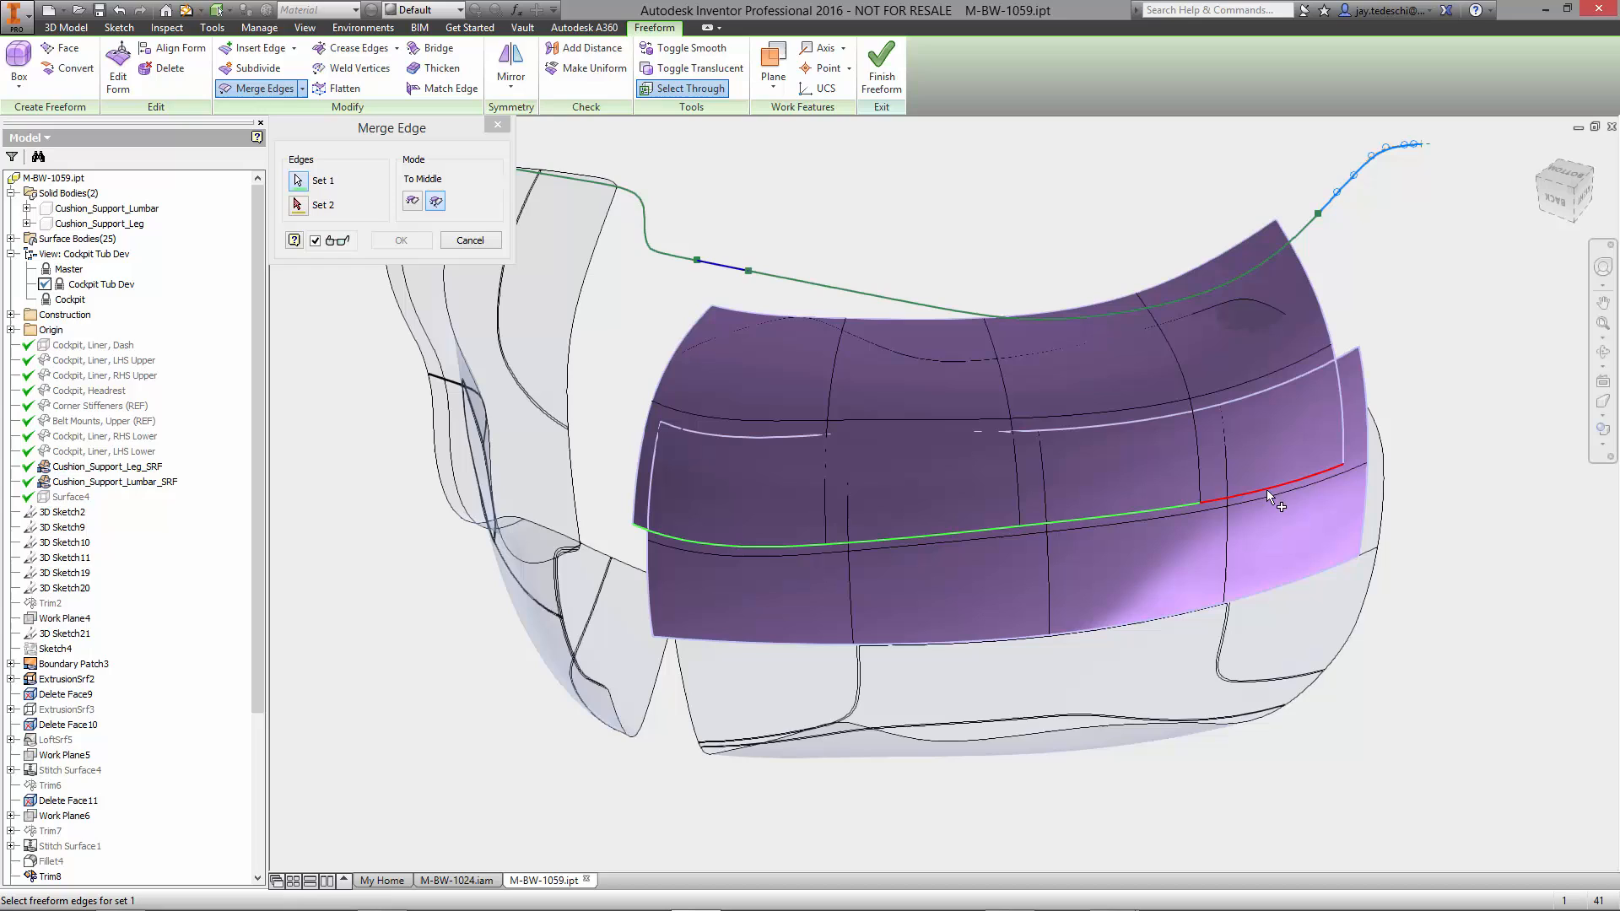
{"action": "left_click", "coordinate": [315, 239]}
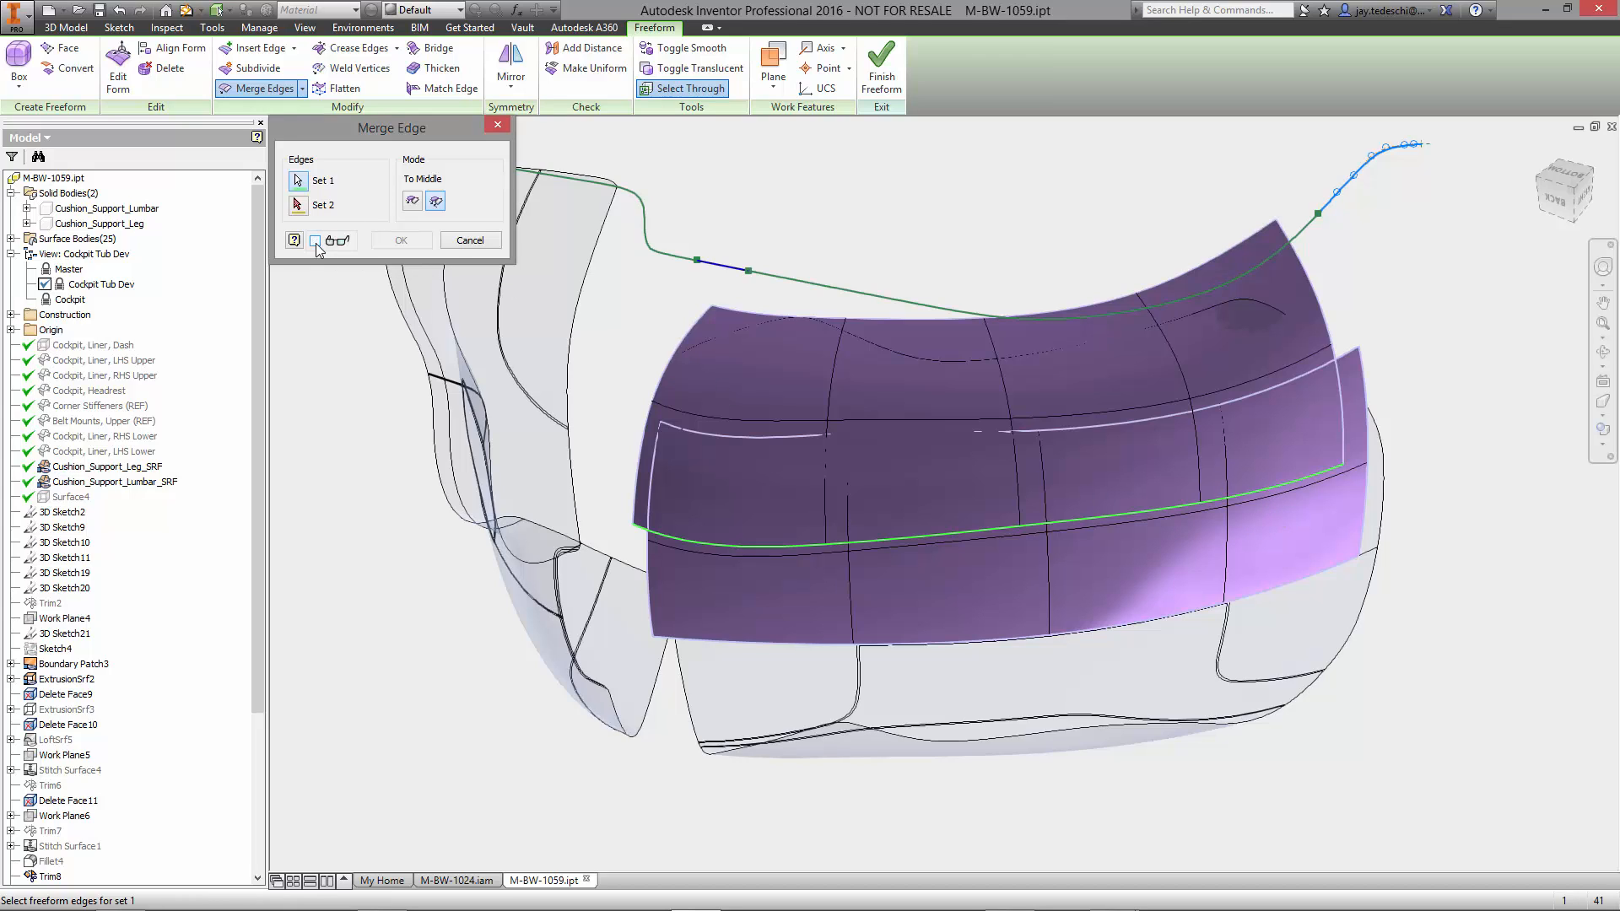
{"action": "left_click", "coordinate": [744, 429]}
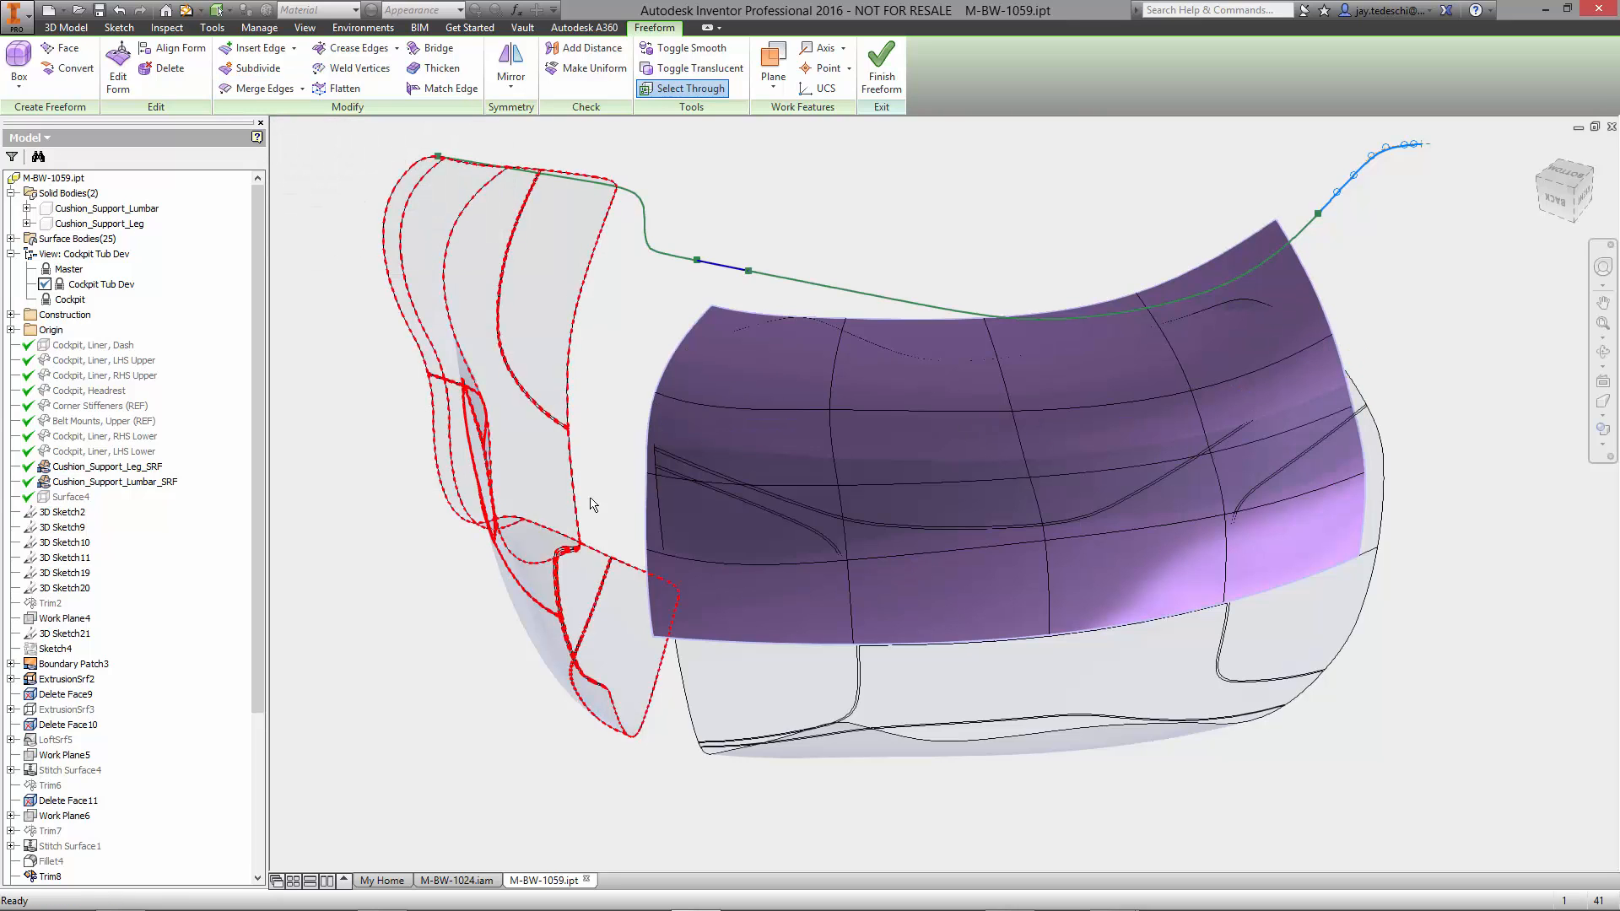
Subdivide the top row of freeform faces with an adjusted length count.
{"action": "left_click", "coordinate": [1198, 335]}
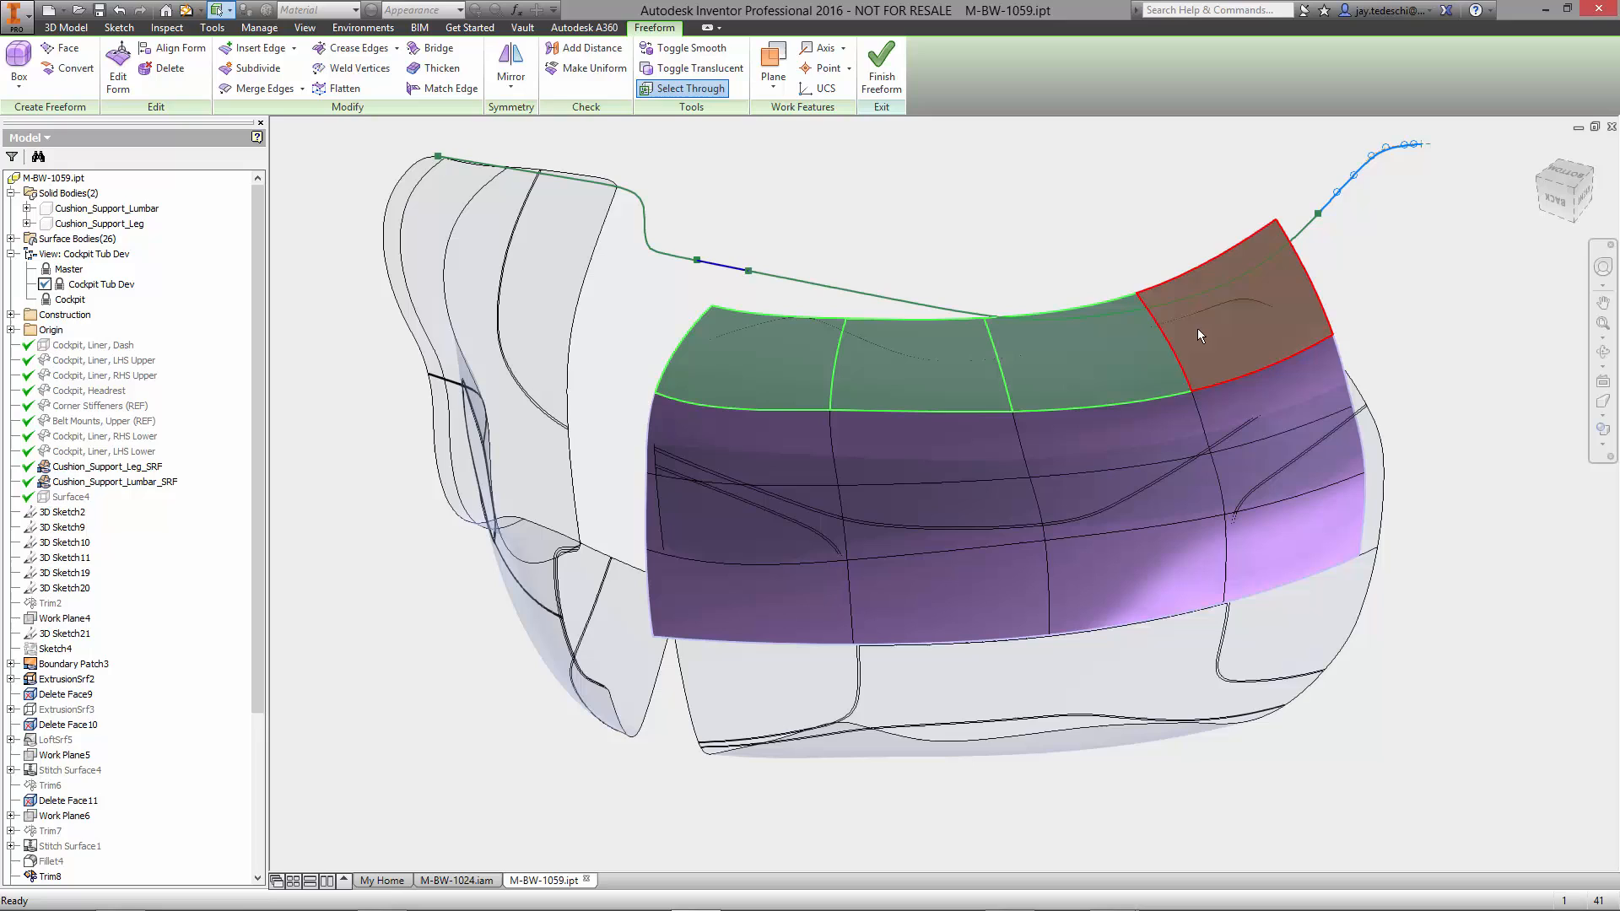
{"action": "left_click", "coordinate": [257, 68]}
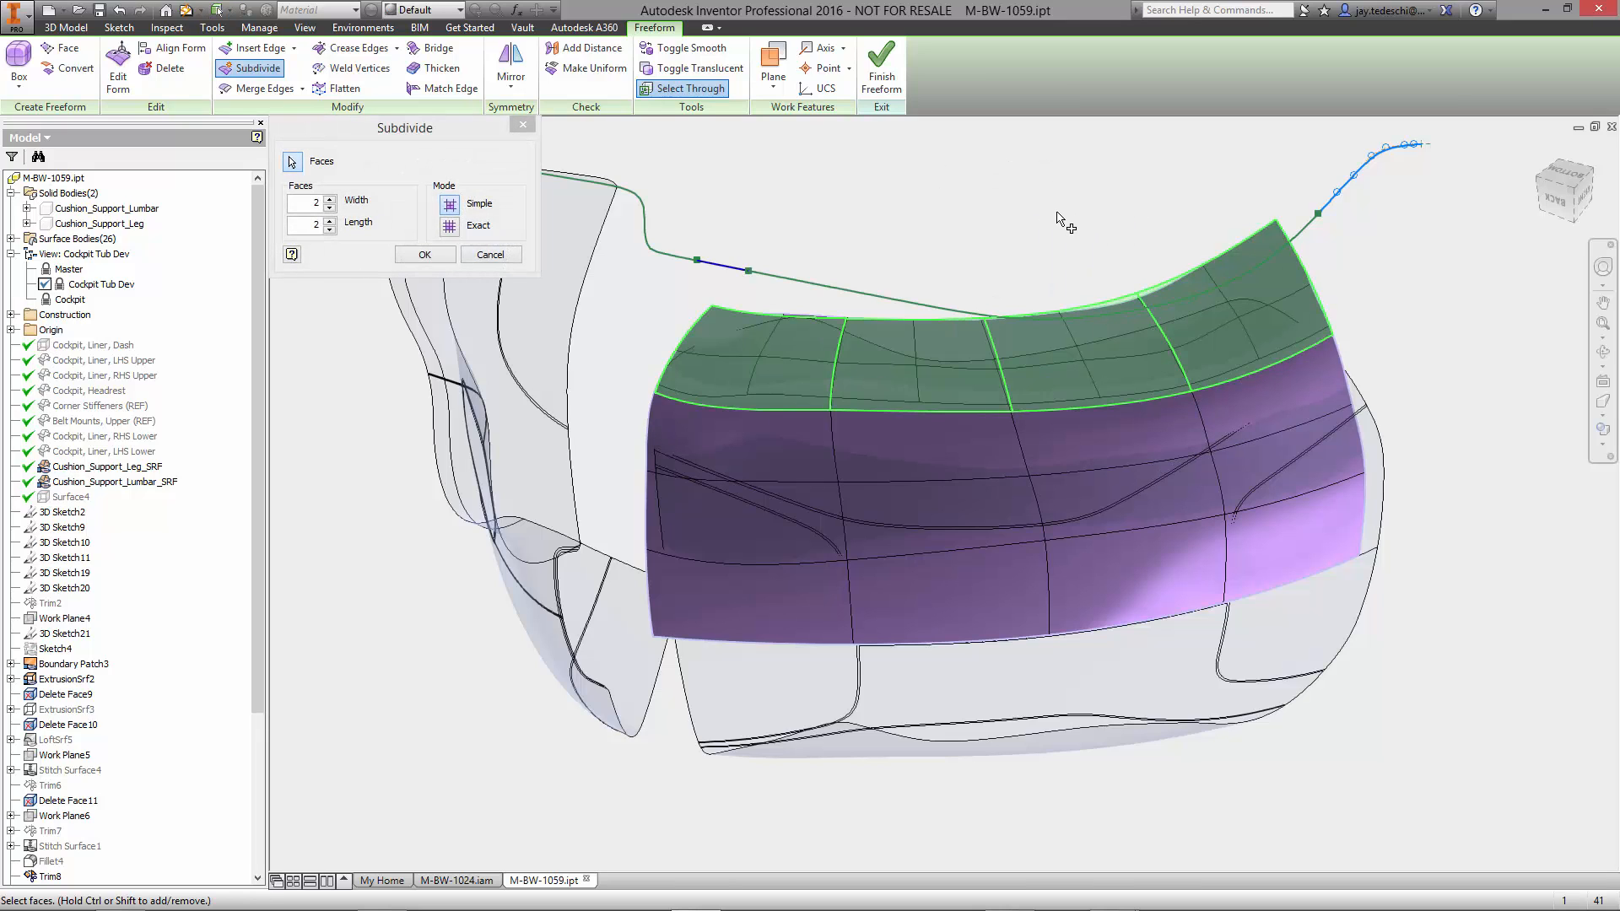
{"action": "left_click", "coordinate": [331, 229]}
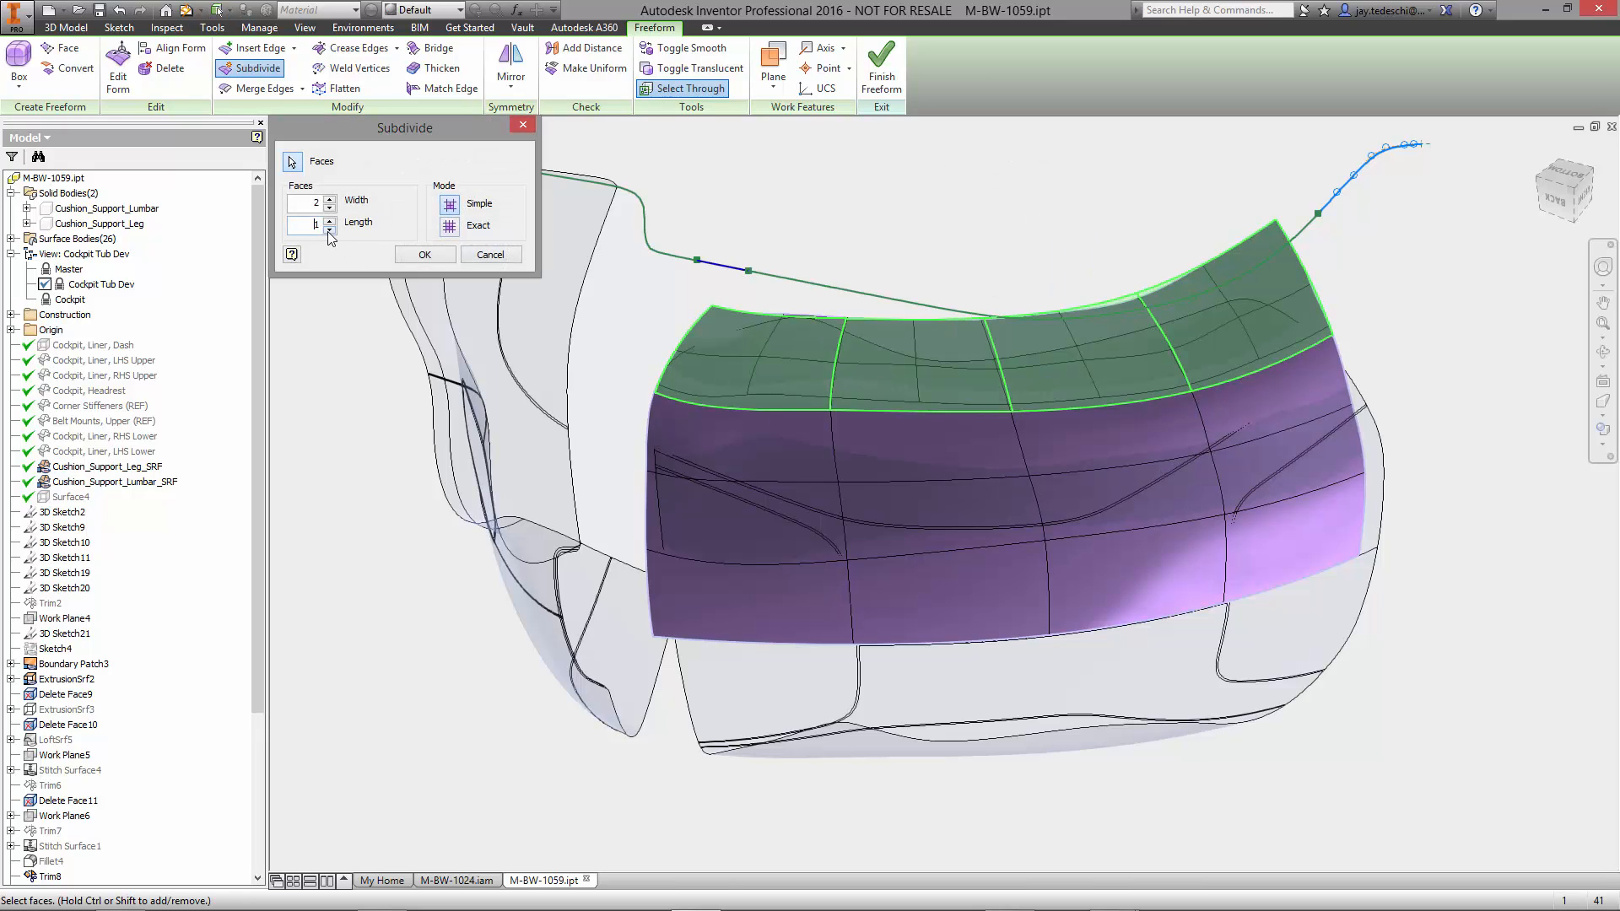
{"action": "left_click", "coordinate": [489, 254]}
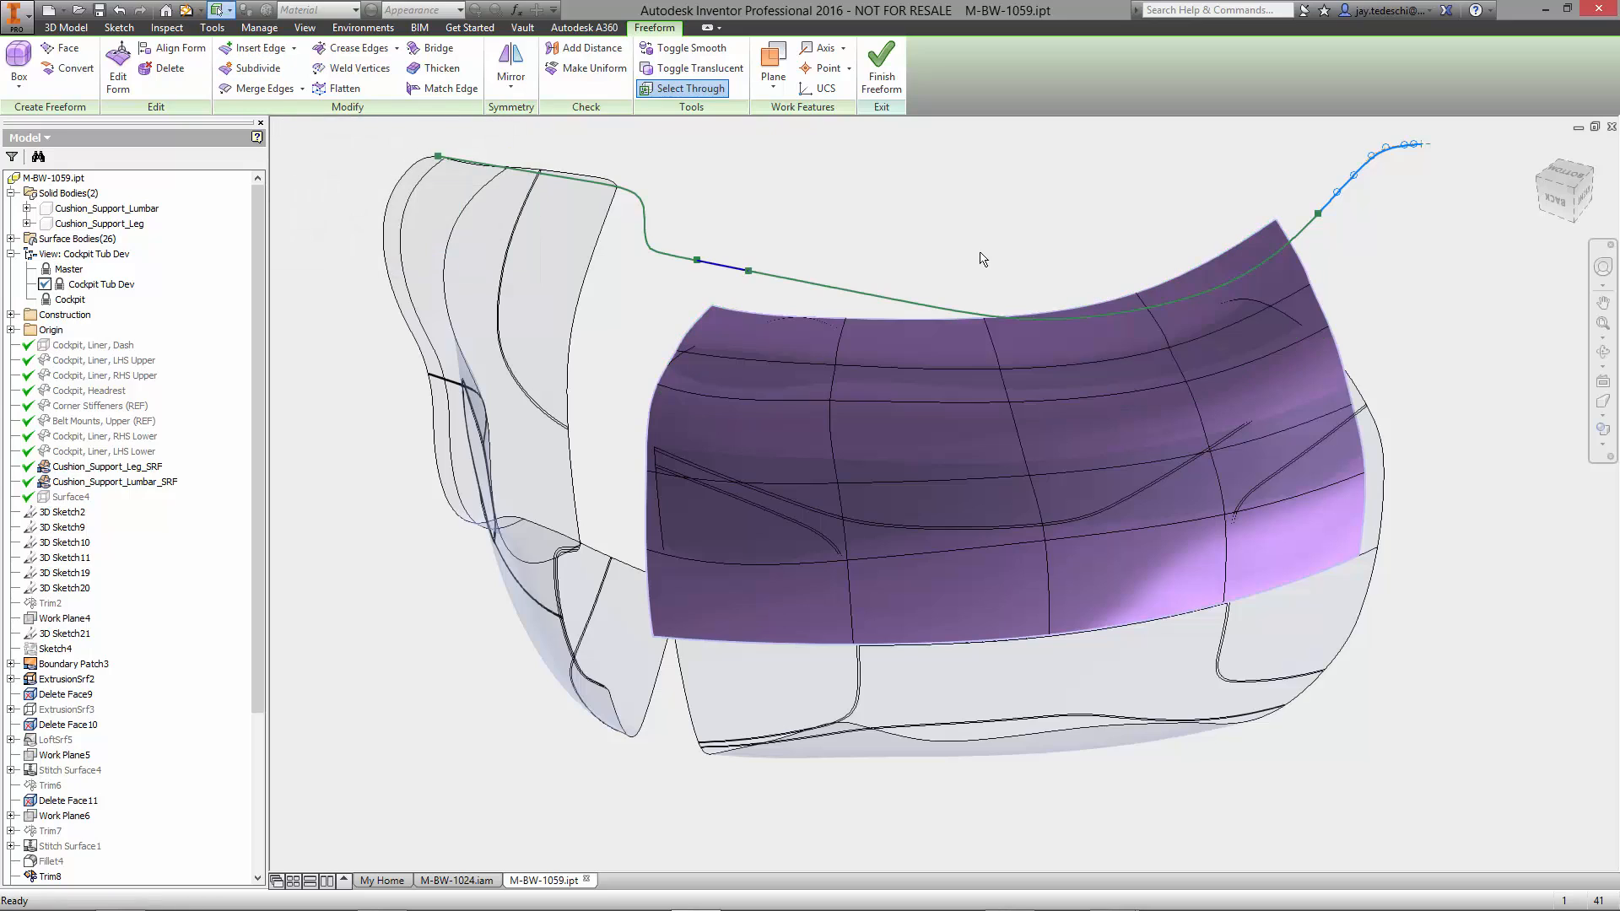
{"action": "mouse_move", "coordinate": [752, 204]}
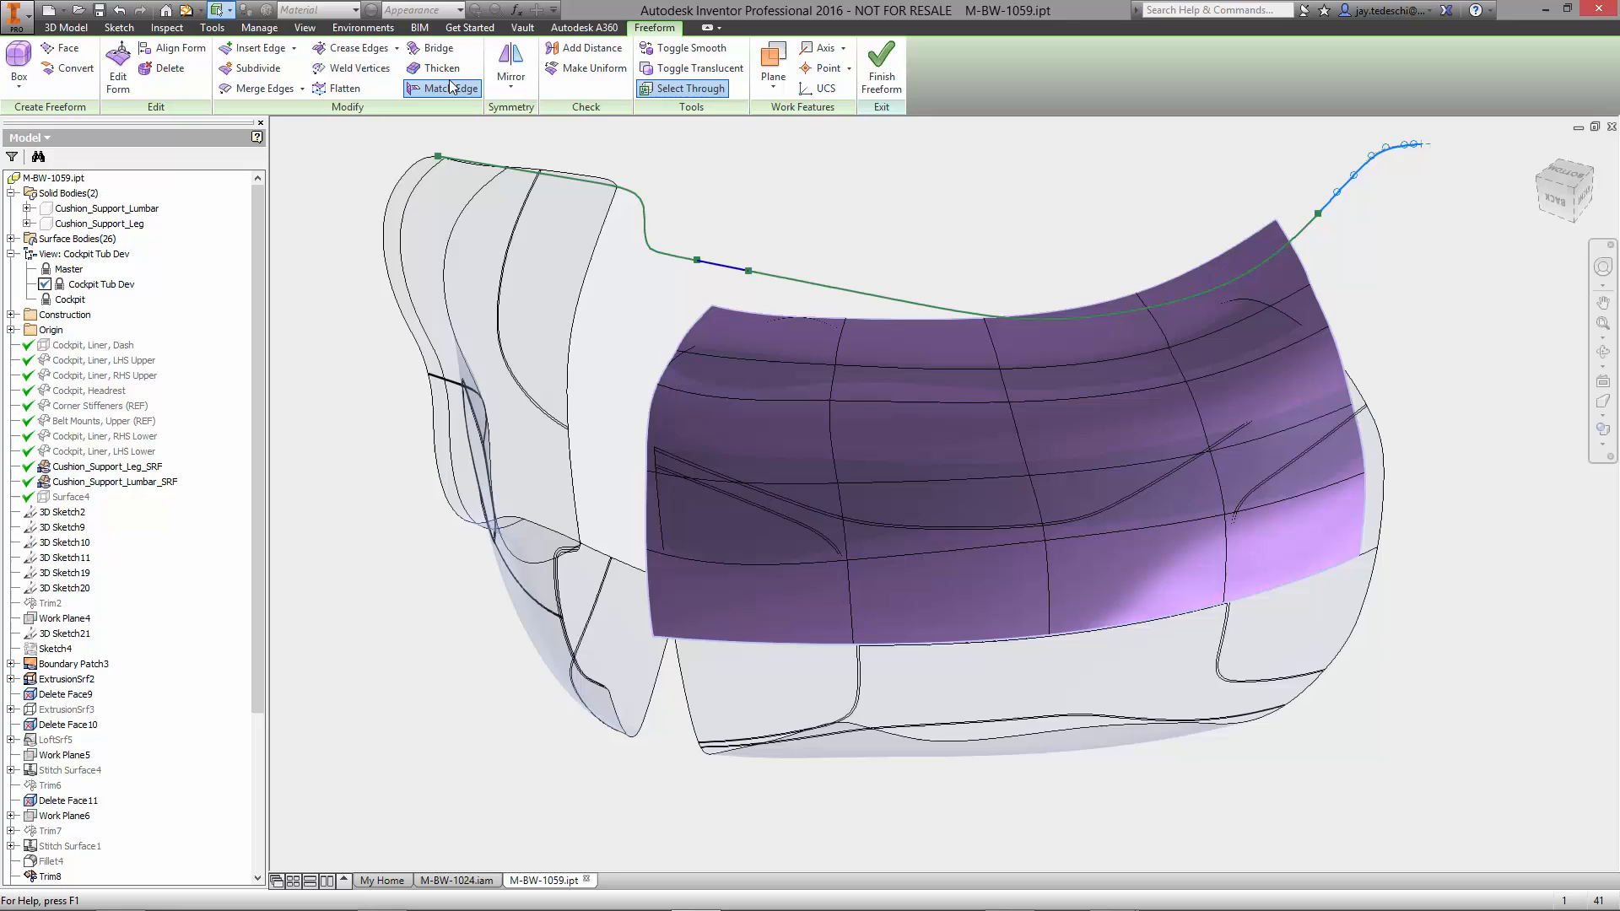
Match the surface's top edge to the 3D guide sketch curve.
{"action": "left_click", "coordinate": [442, 89]}
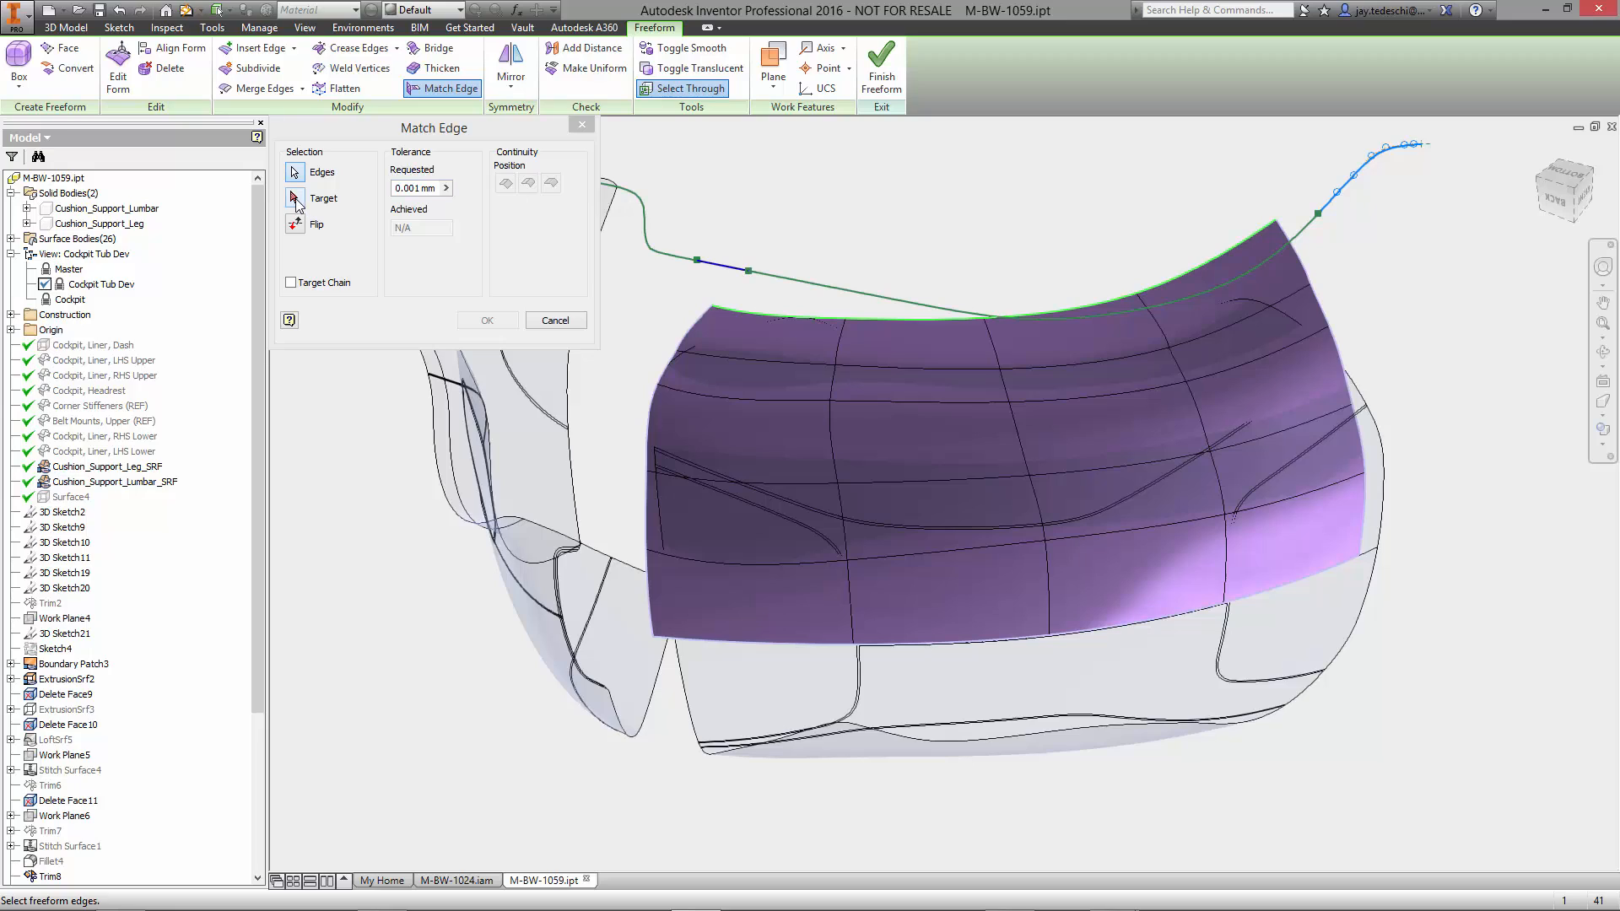
{"action": "left_click", "coordinate": [295, 198]}
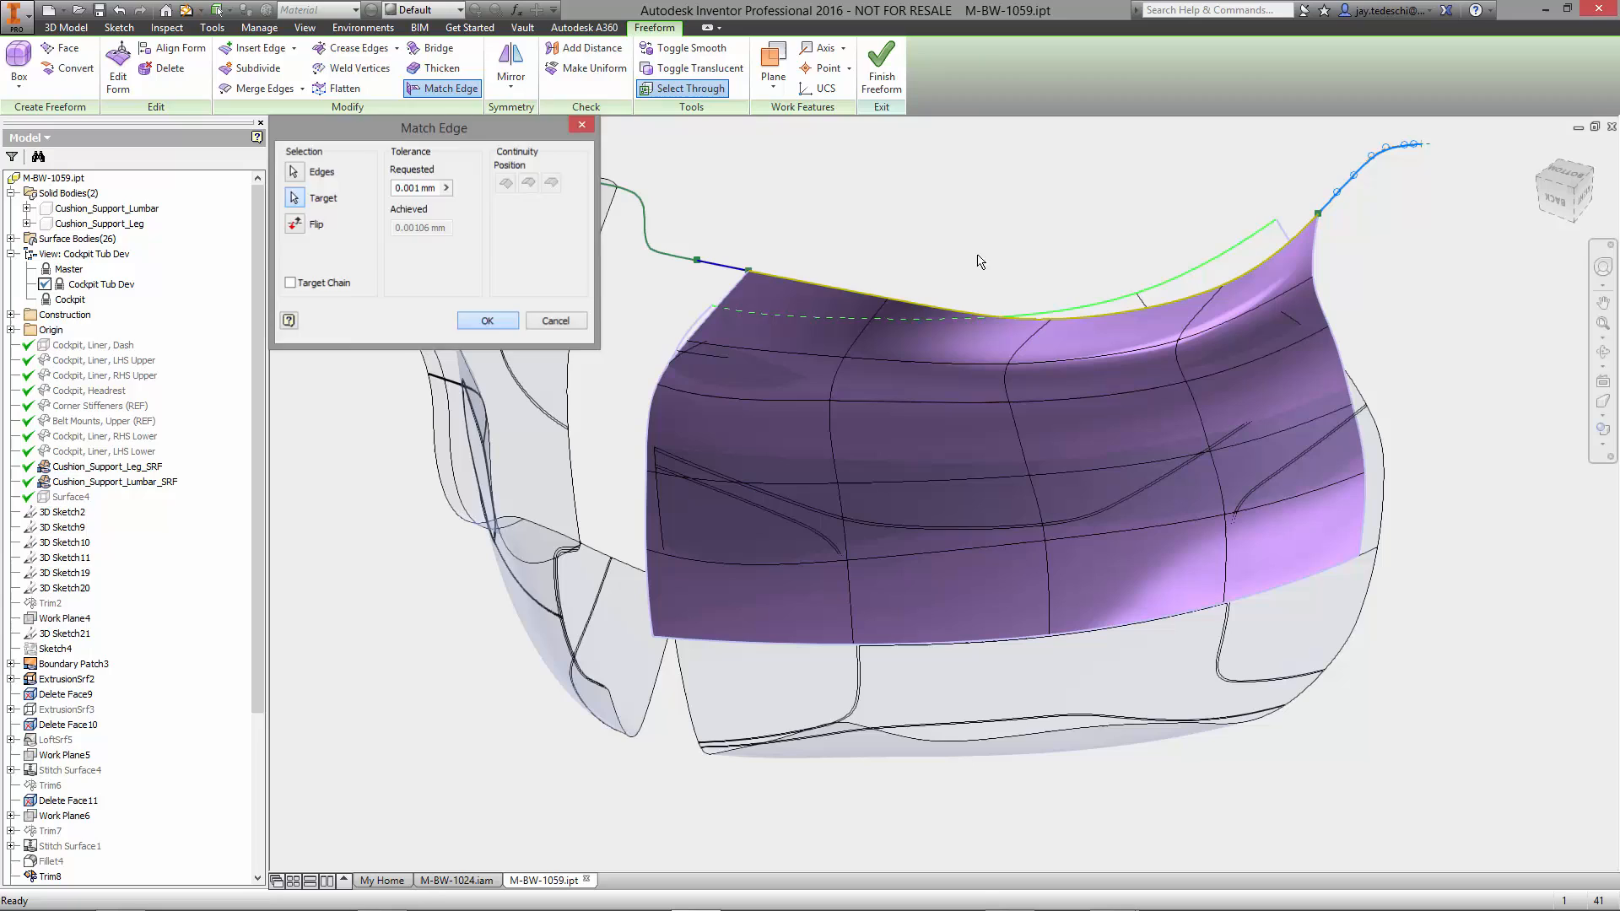
{"action": "left_click", "coordinate": [487, 321]}
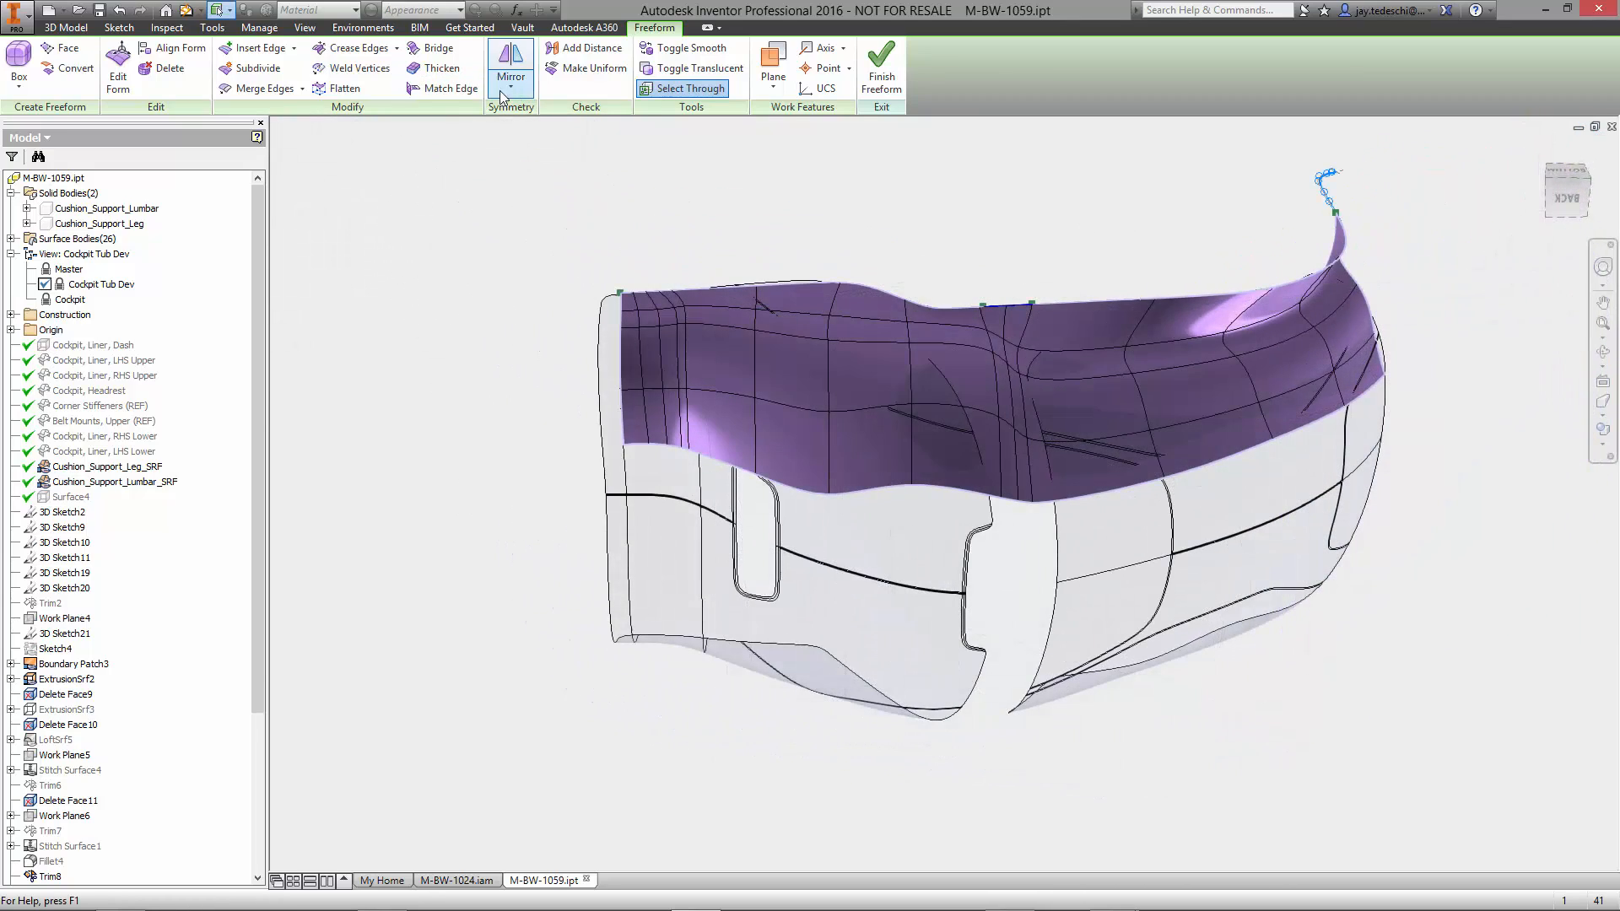
{"action": "mouse_move", "coordinate": [516, 157]}
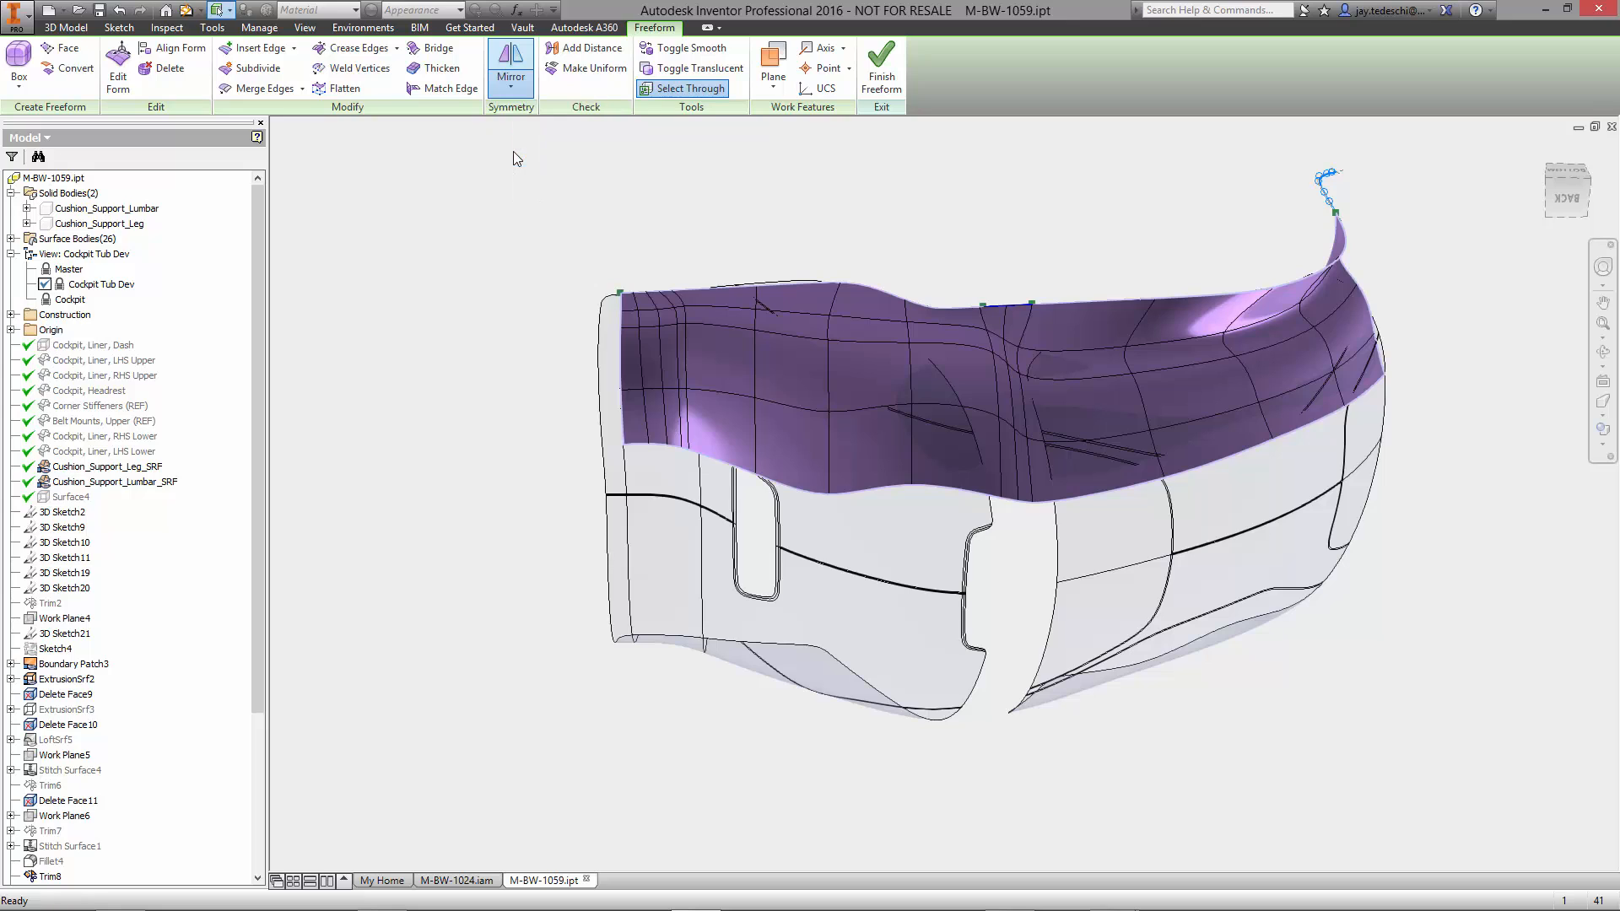
Mirror the freeform body across a plane into a lower copy, then begin bridging the two surfaces.
{"action": "left_click", "coordinate": [510, 73]}
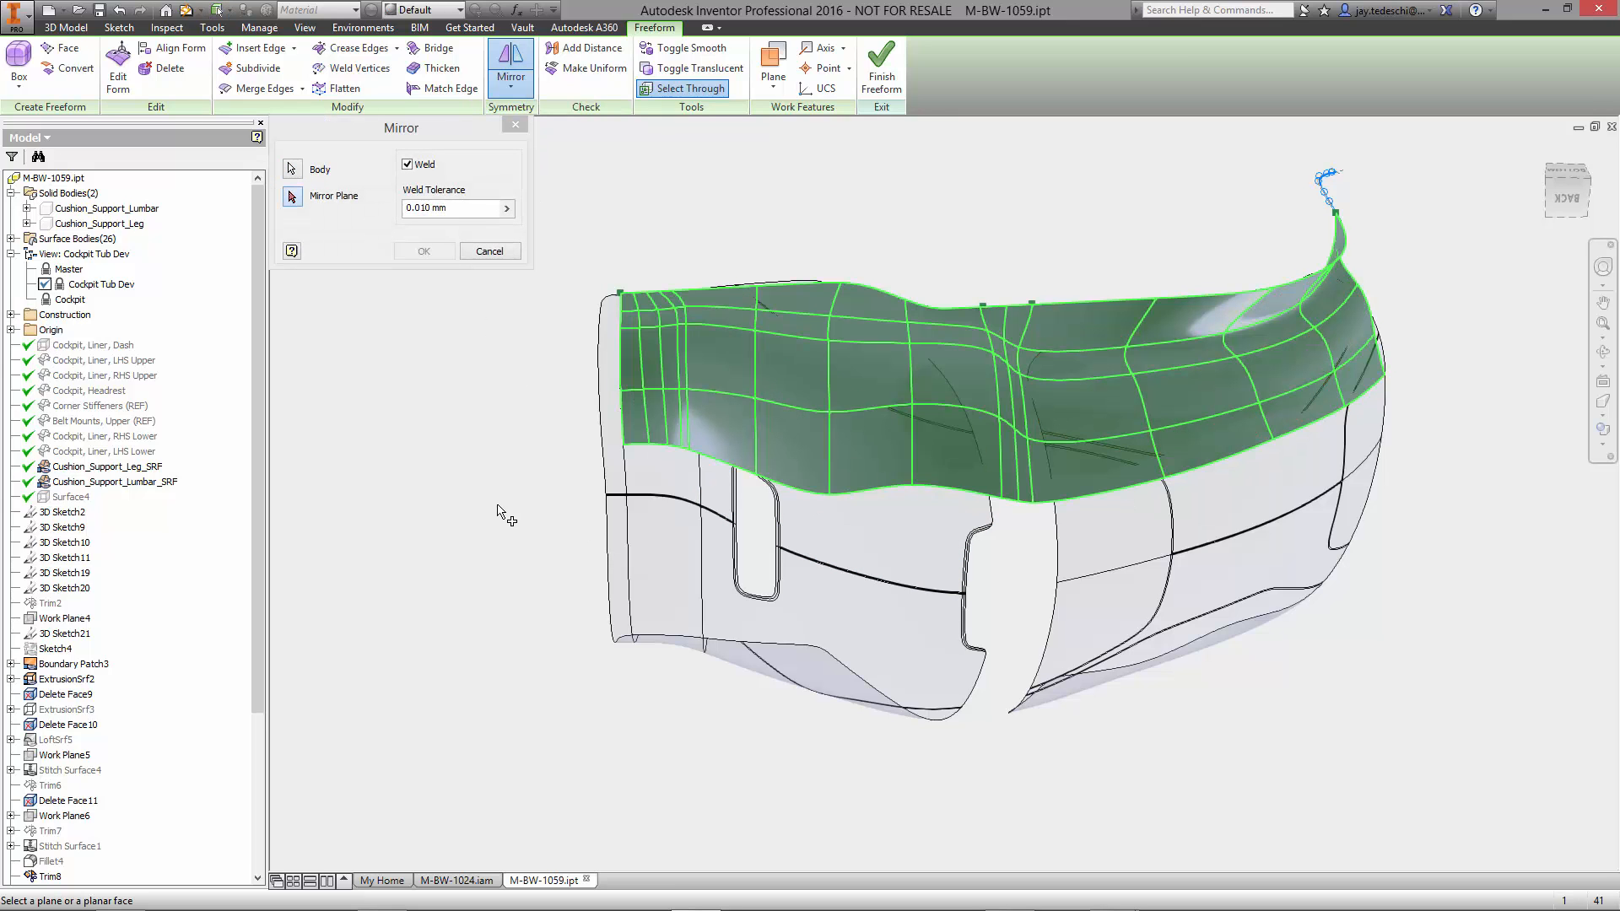
{"action": "left_click", "coordinate": [70, 360]}
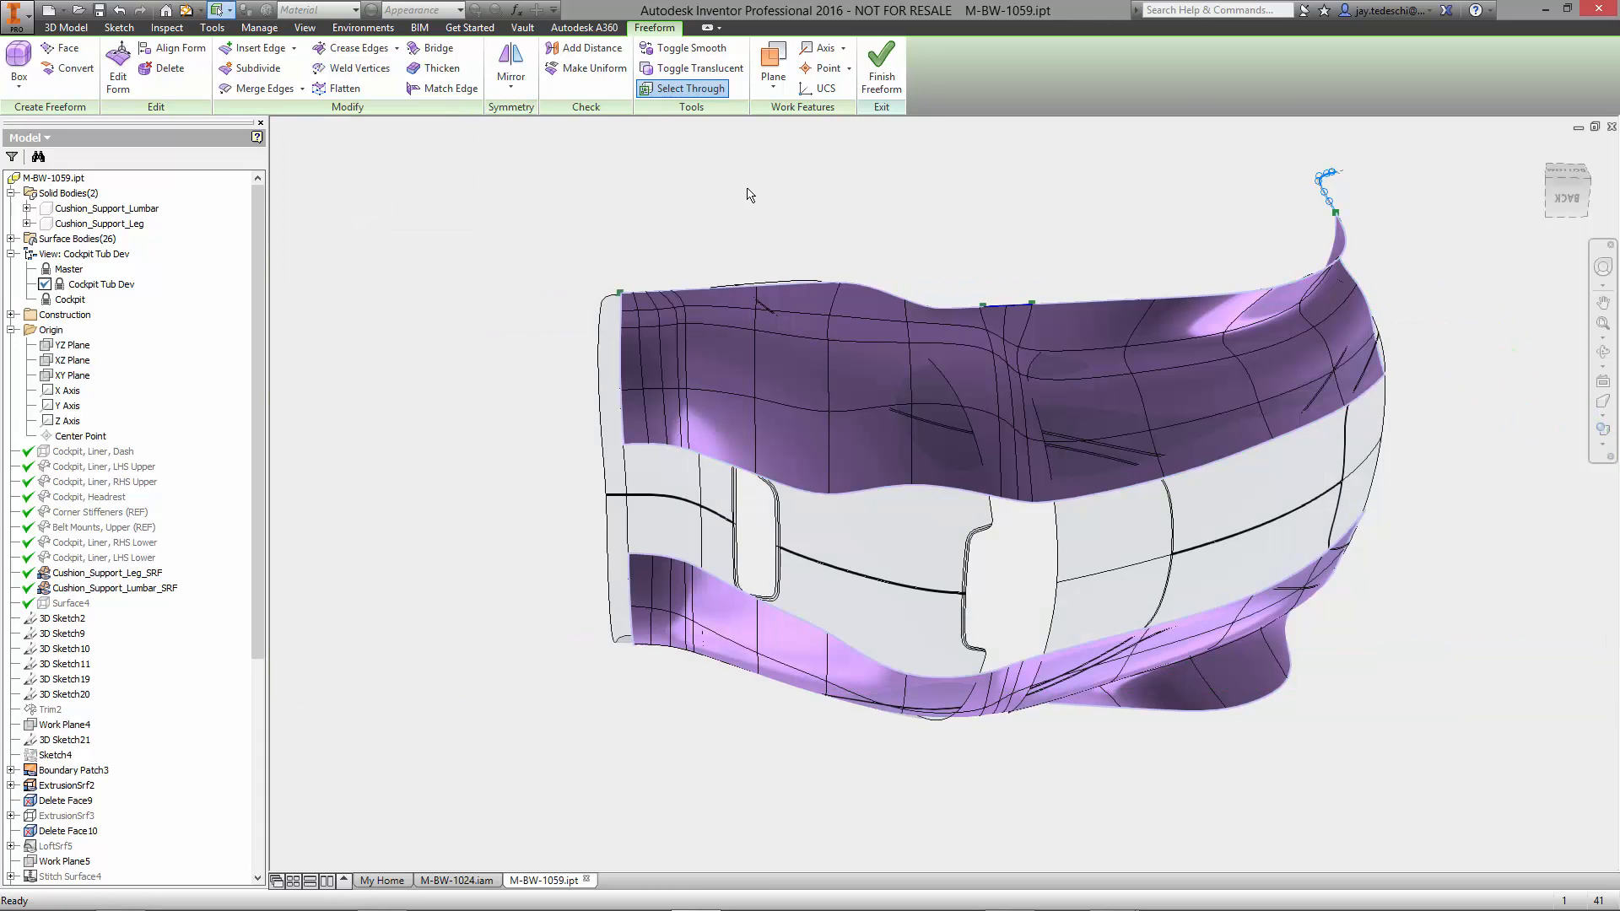
{"action": "left_click", "coordinate": [437, 47]}
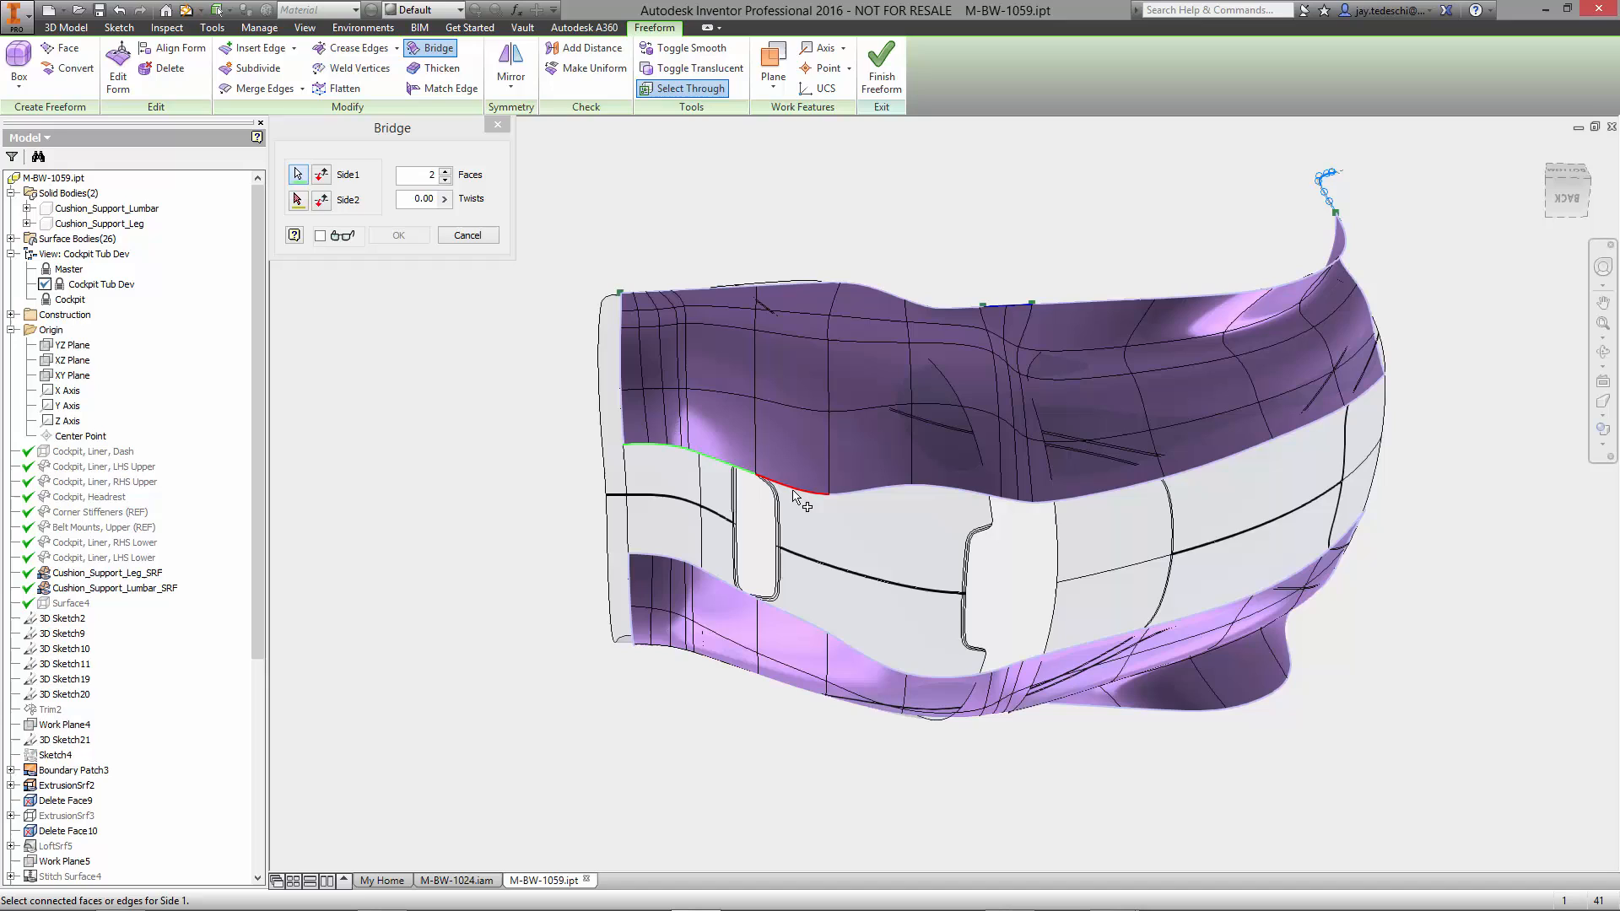
Bridge to the lower surface's upper edge, then select the new surface's centre vertex.
{"action": "left_click", "coordinate": [1343, 552]}
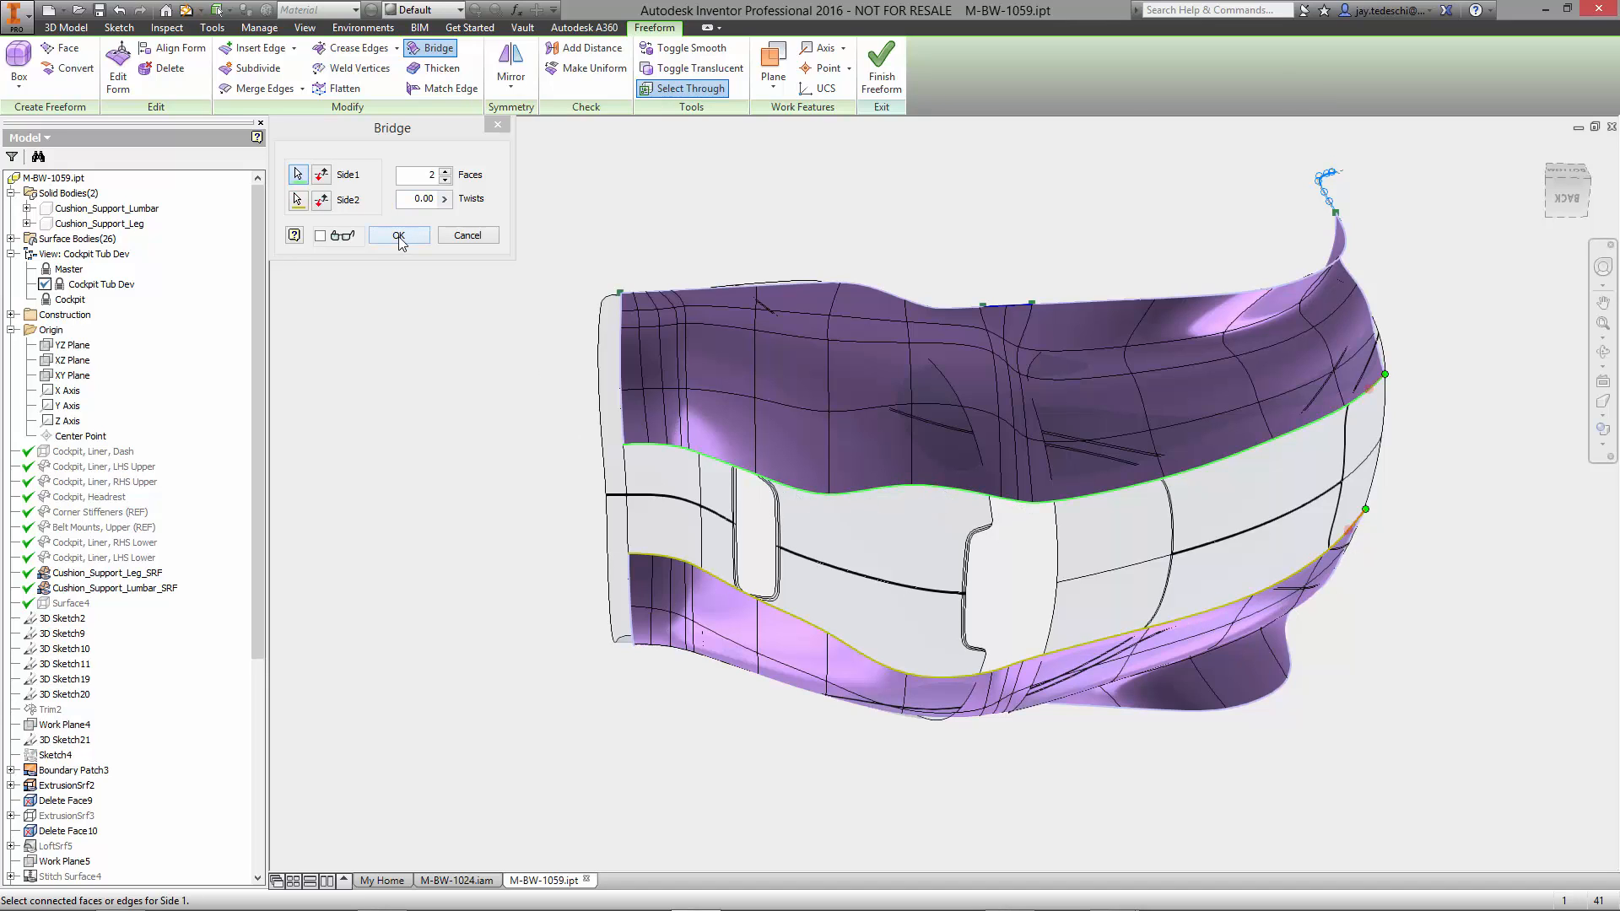
{"action": "left_click", "coordinate": [398, 235]}
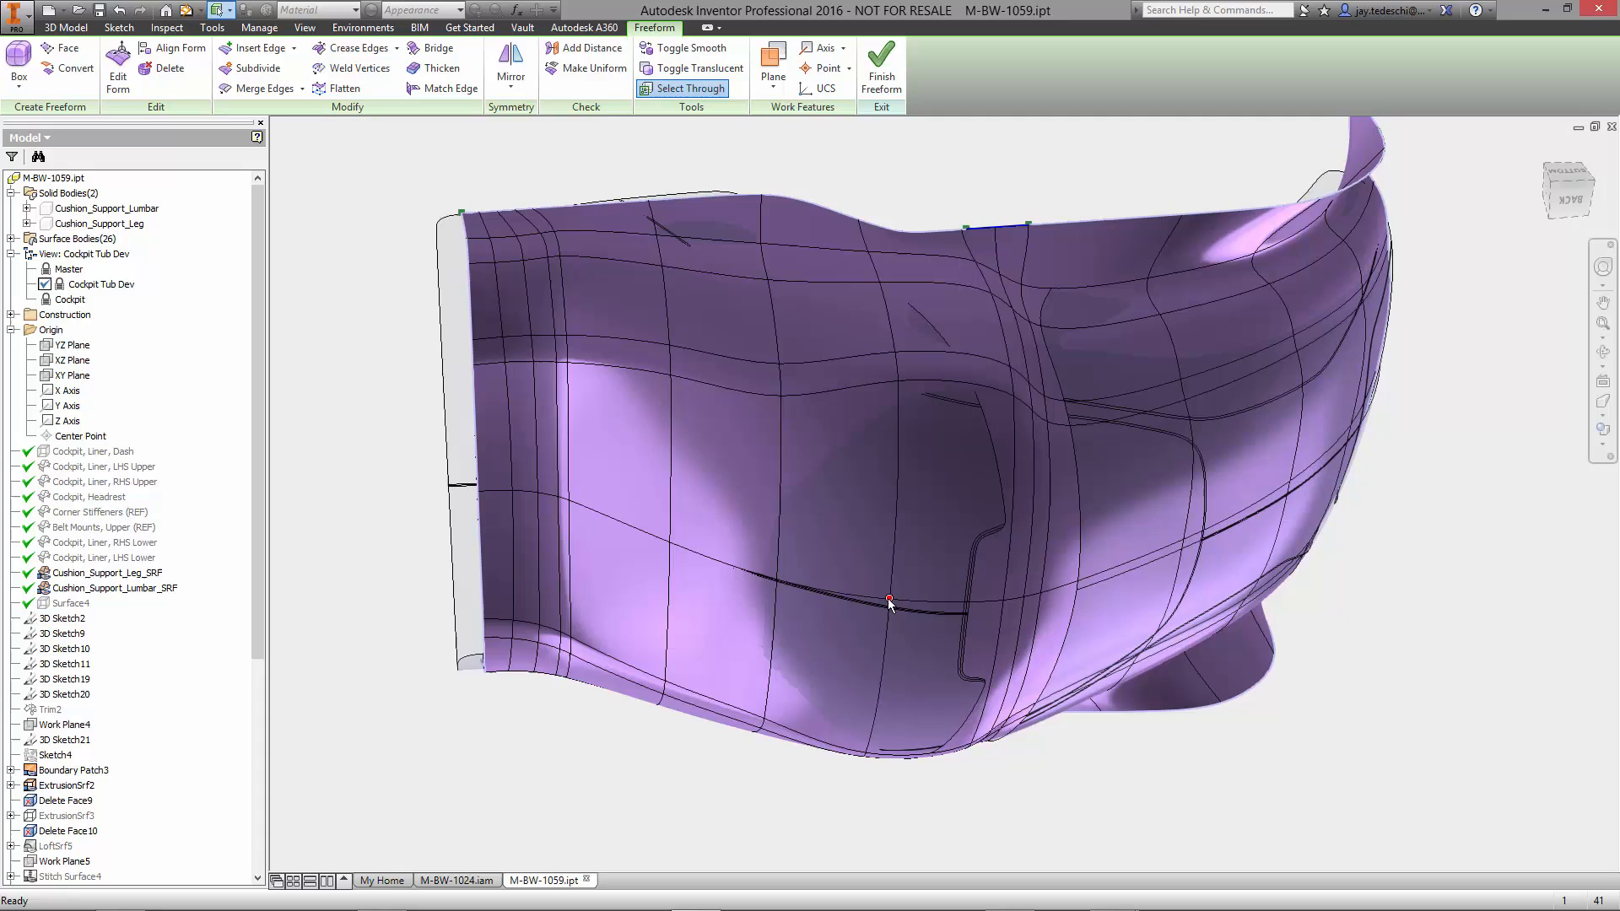
{"action": "left_click", "coordinate": [888, 602]}
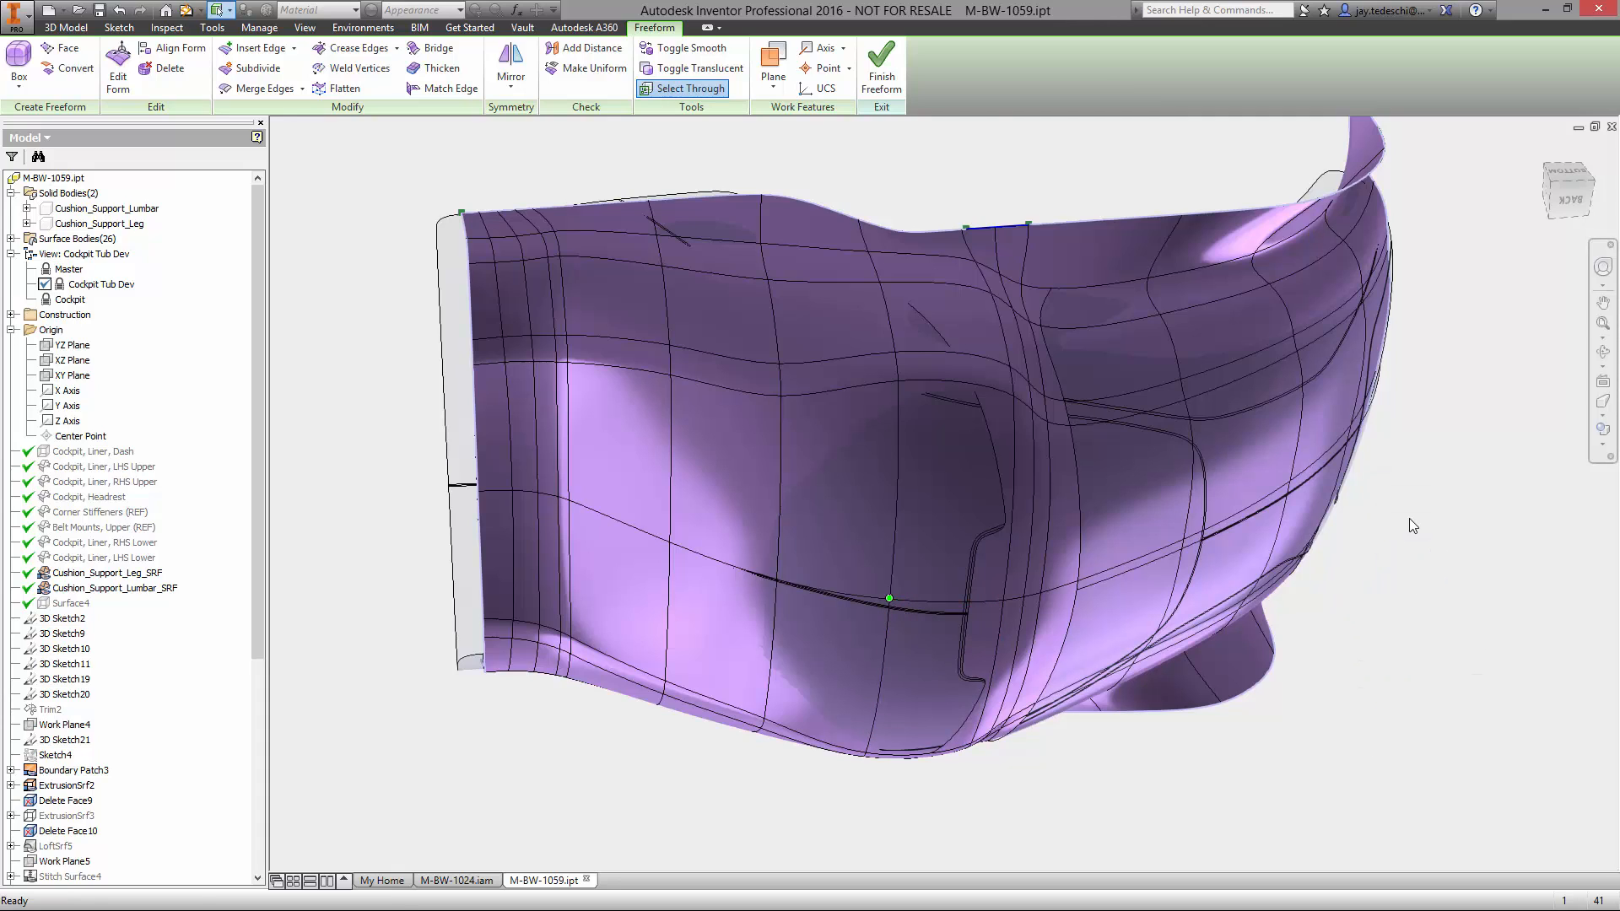
Push the centre point to Z -33.5 mm with Soft Modification radius 210.1 mm.
{"action": "left_click", "coordinate": [118, 73]}
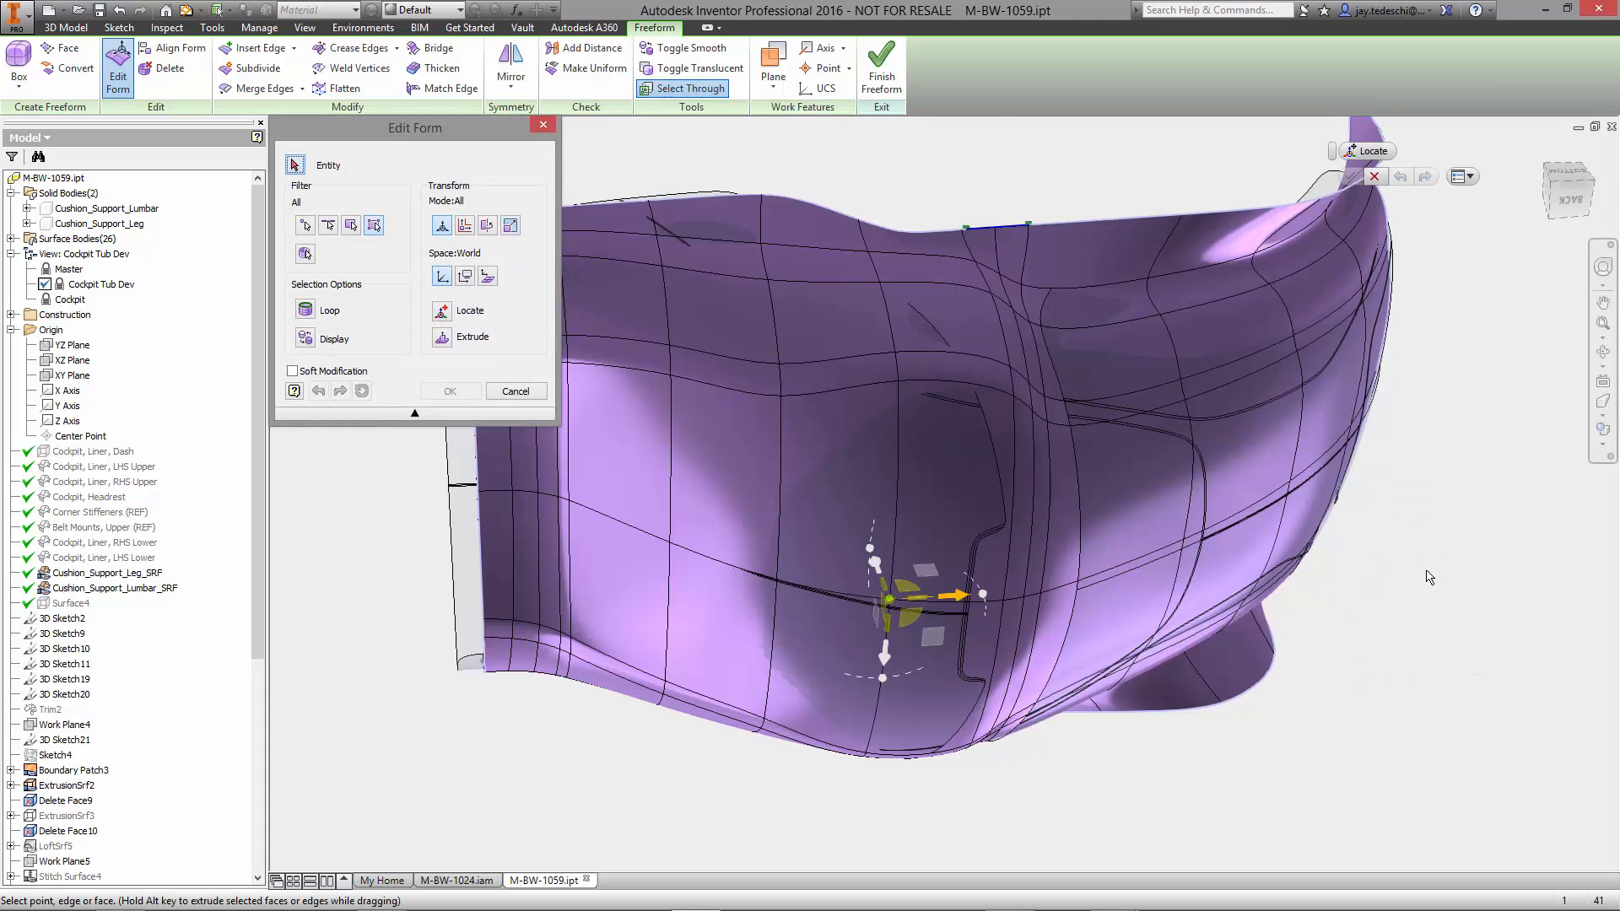
{"action": "mouse_move", "coordinate": [877, 566]}
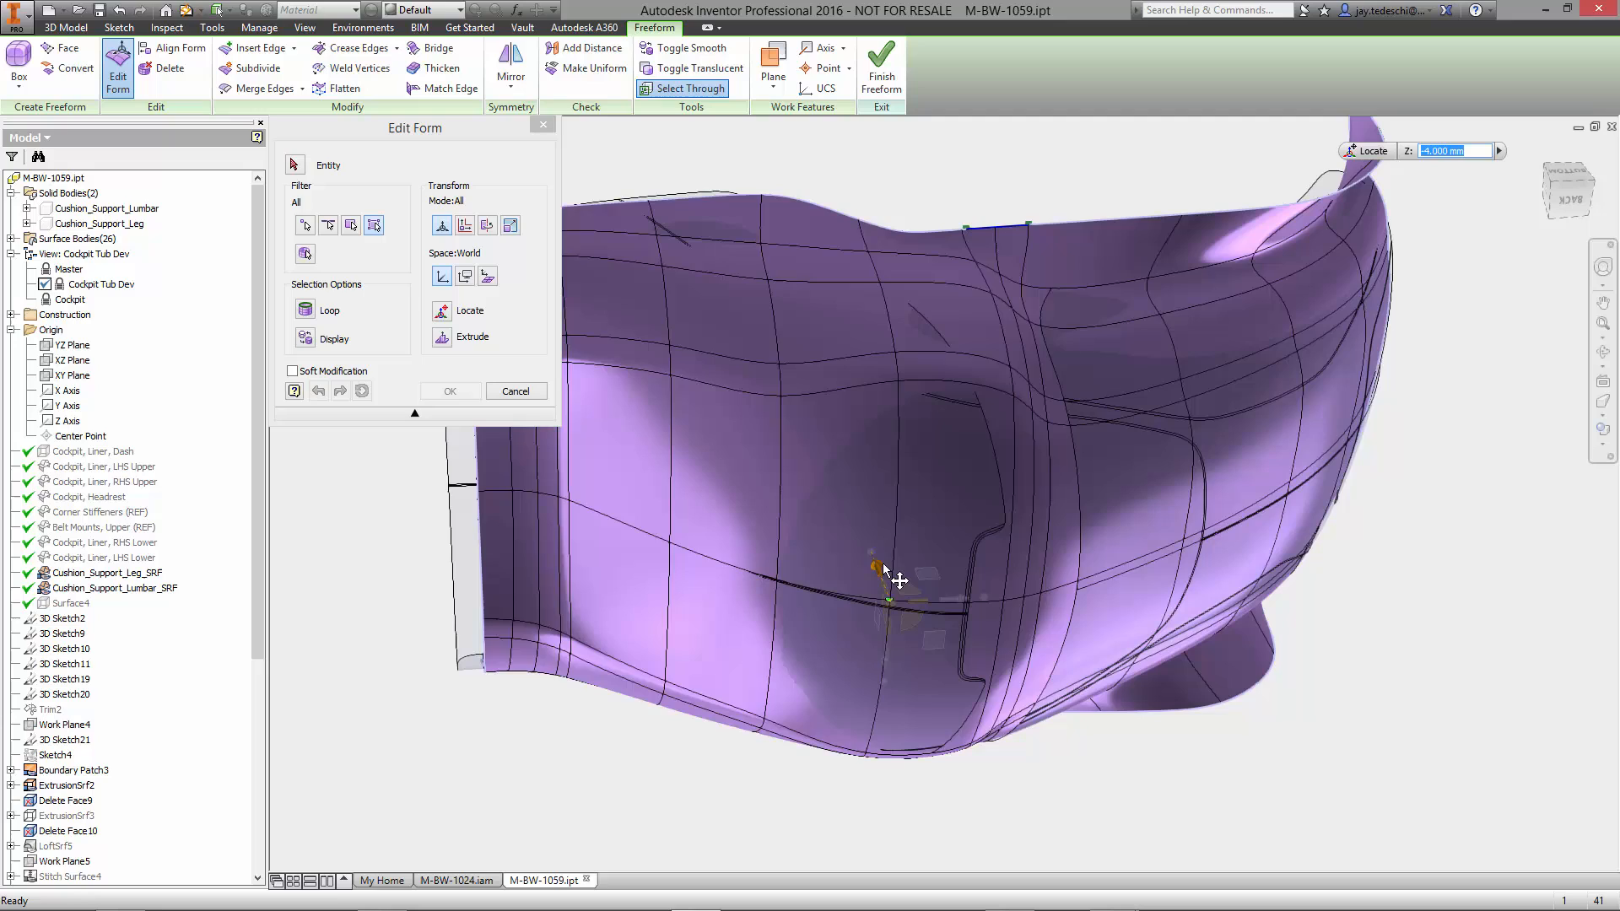
{"action": "left_click", "coordinate": [897, 582]}
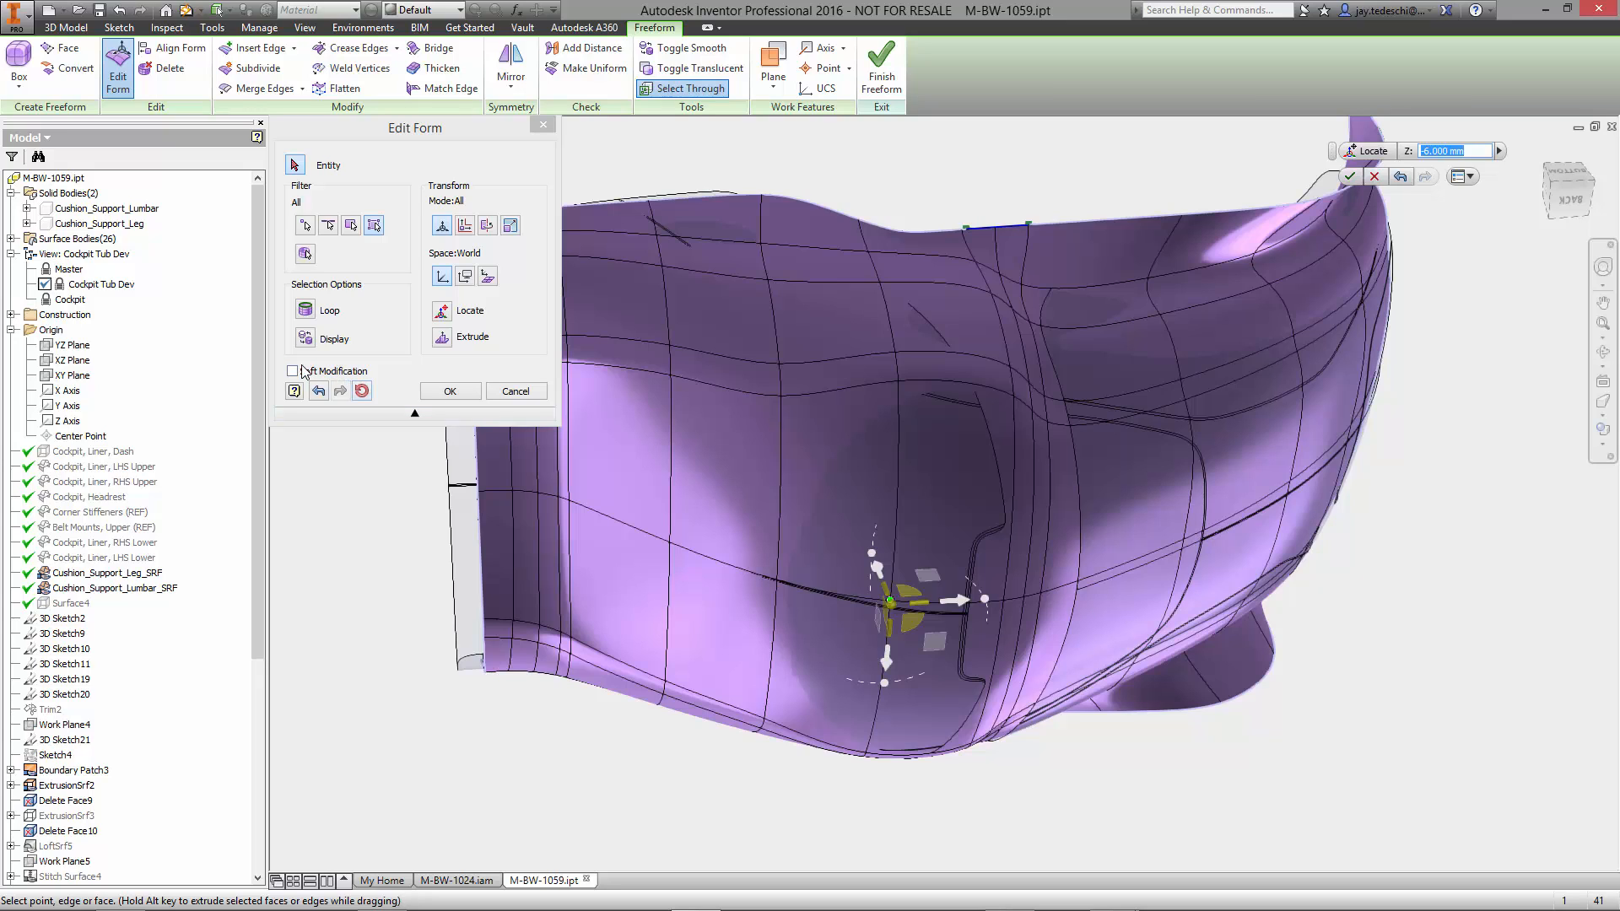
{"action": "left_click", "coordinate": [292, 372]}
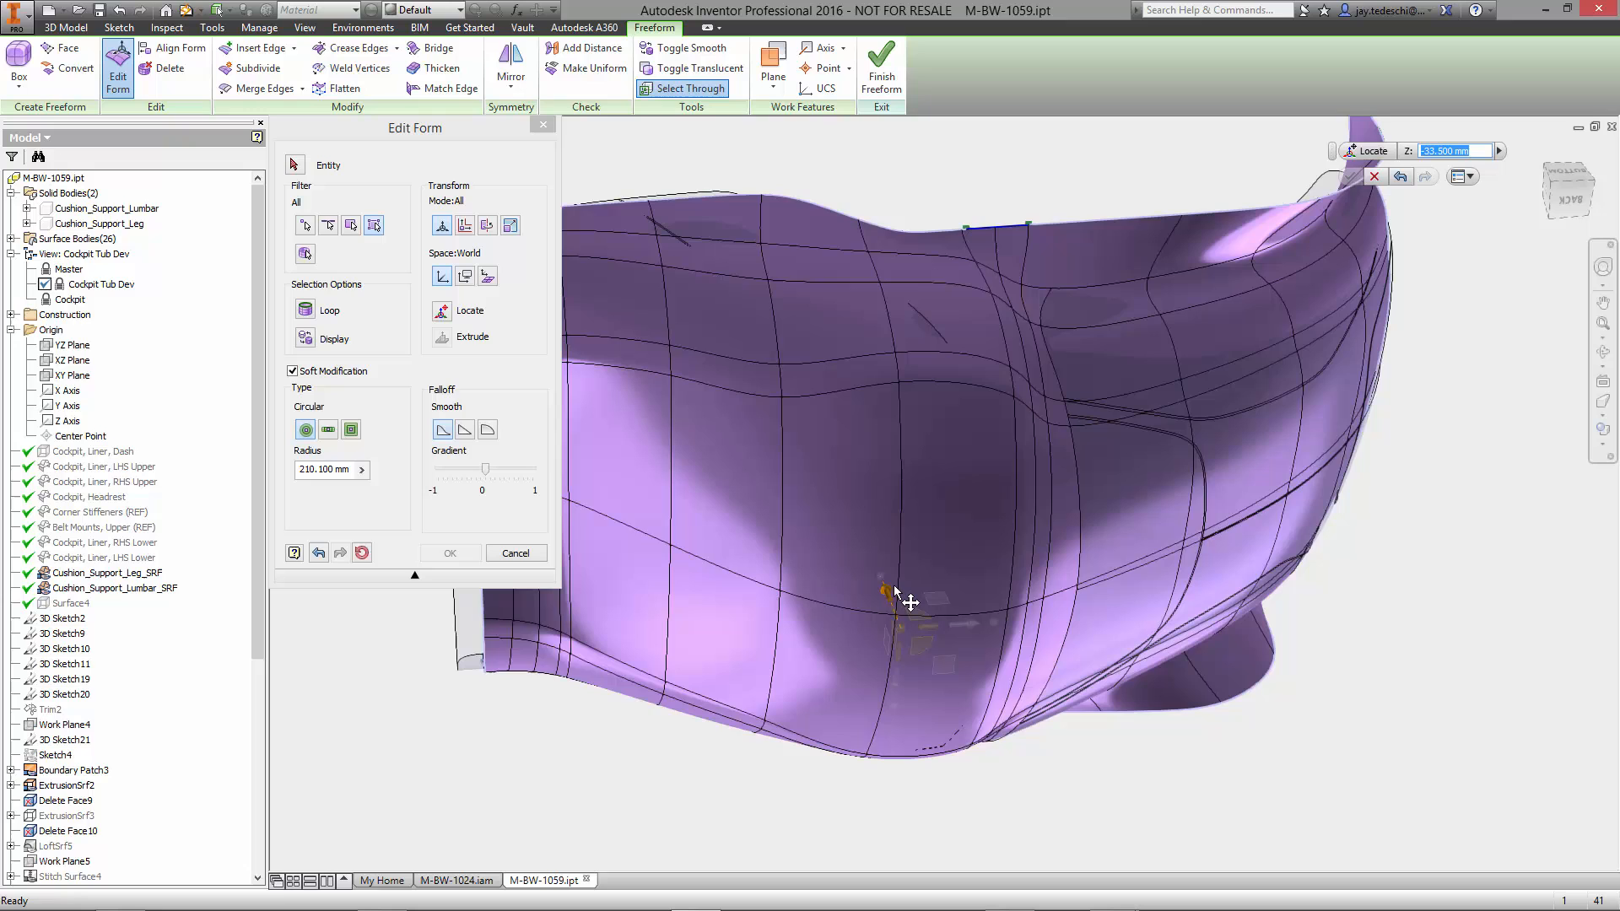
Apply the dent, then move the right-side edge X 11 mm, Z 7.75 mm without soft falloff.
{"action": "left_click", "coordinate": [891, 594]}
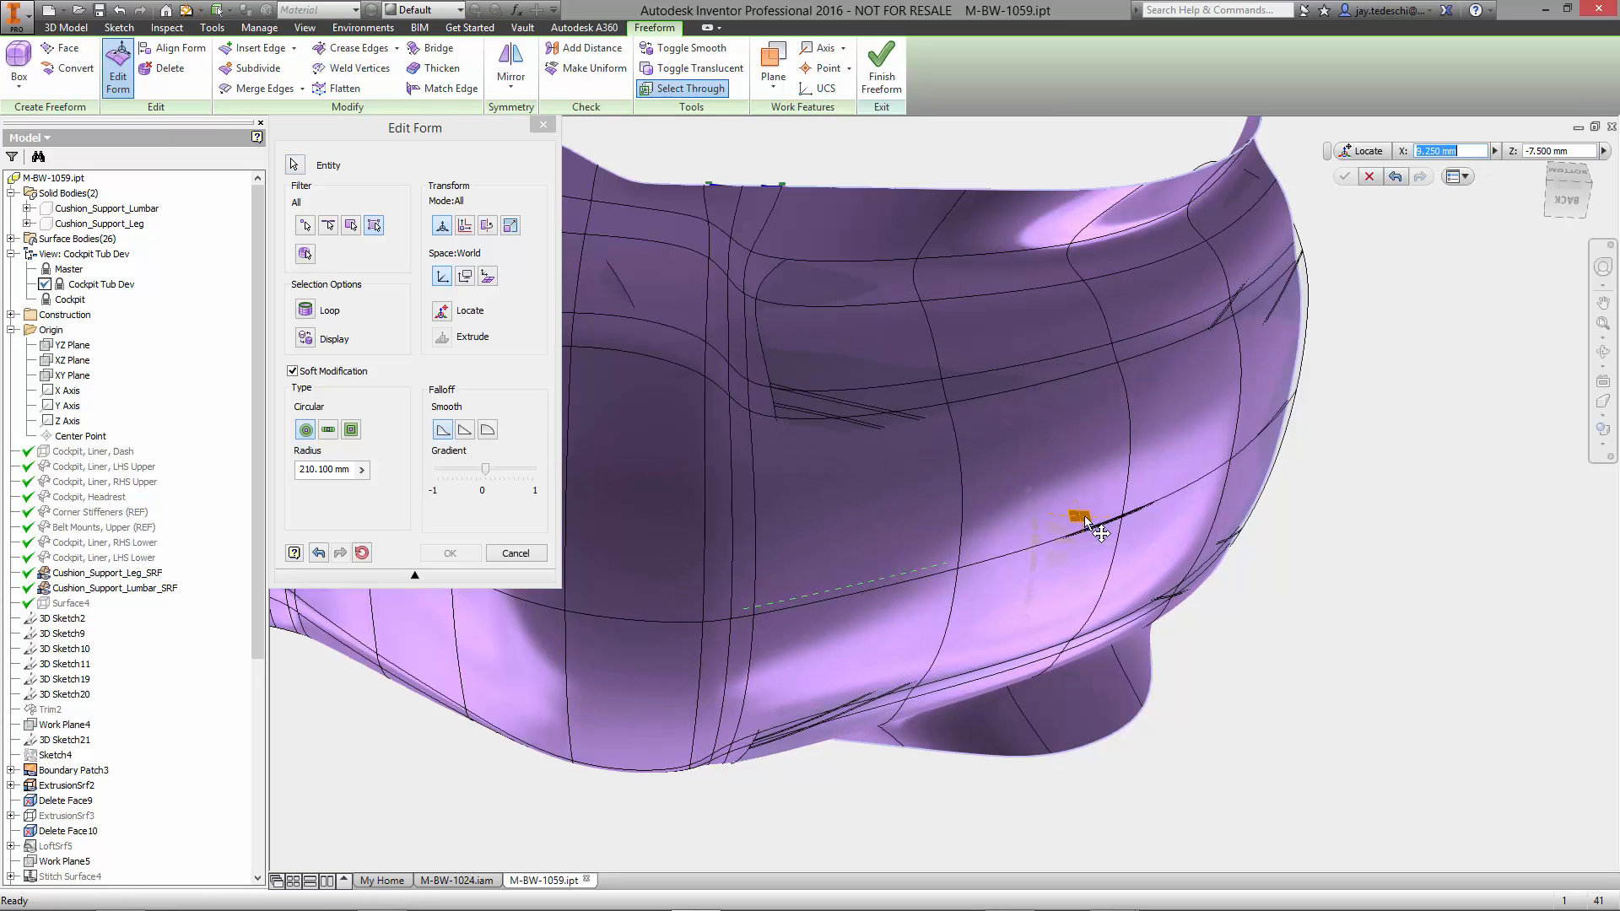
{"action": "left_click", "coordinate": [1082, 516]}
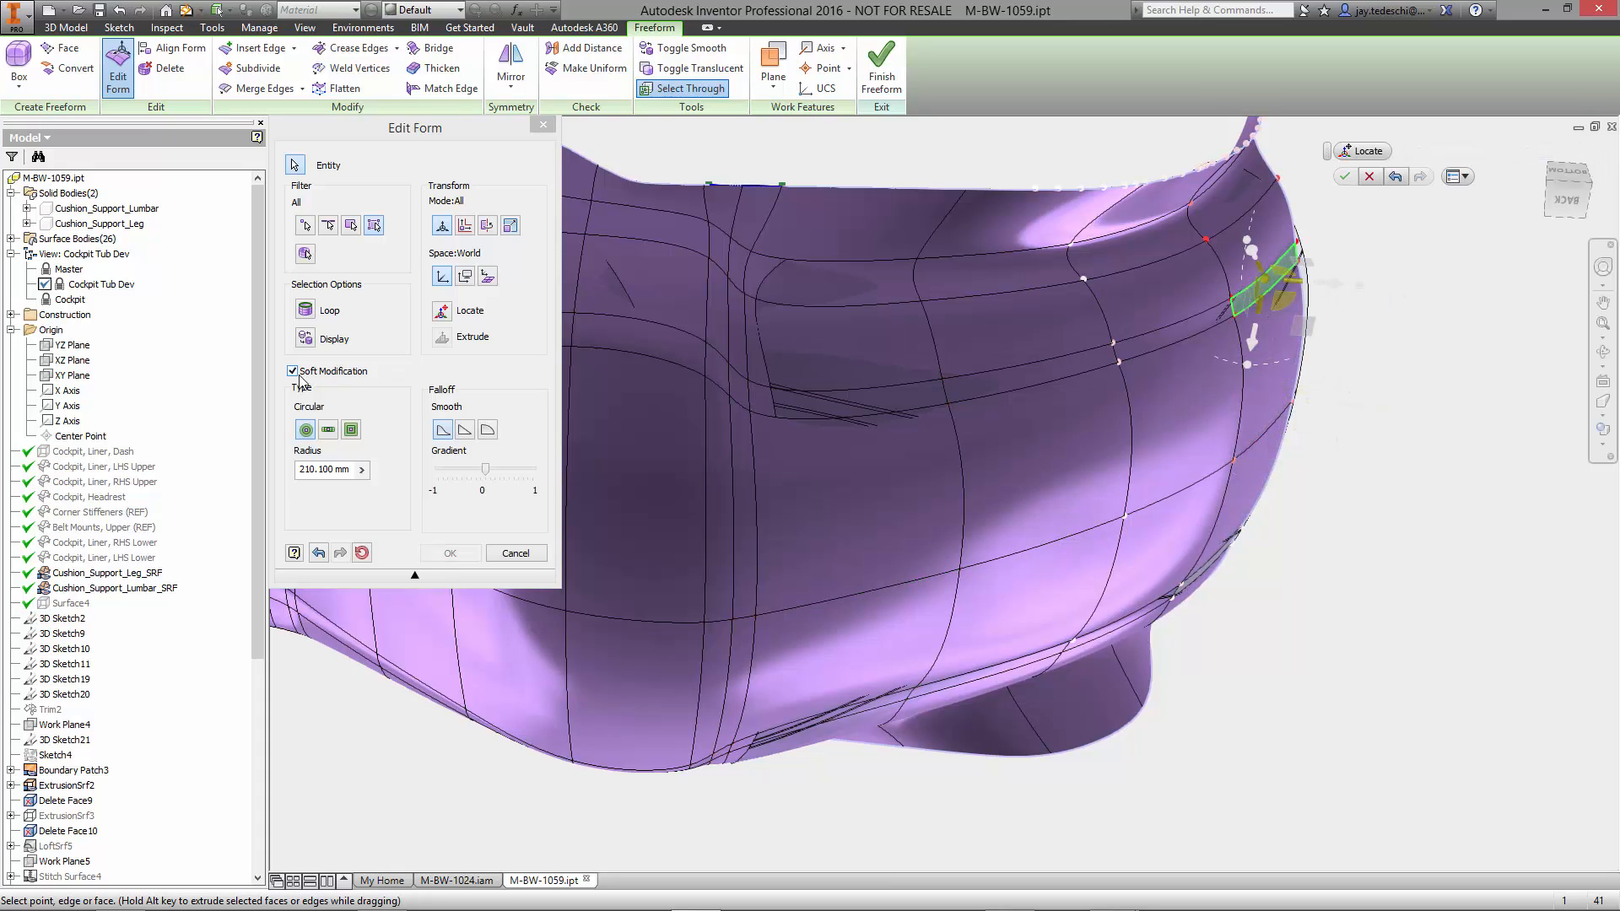
{"action": "left_click", "coordinate": [293, 371]}
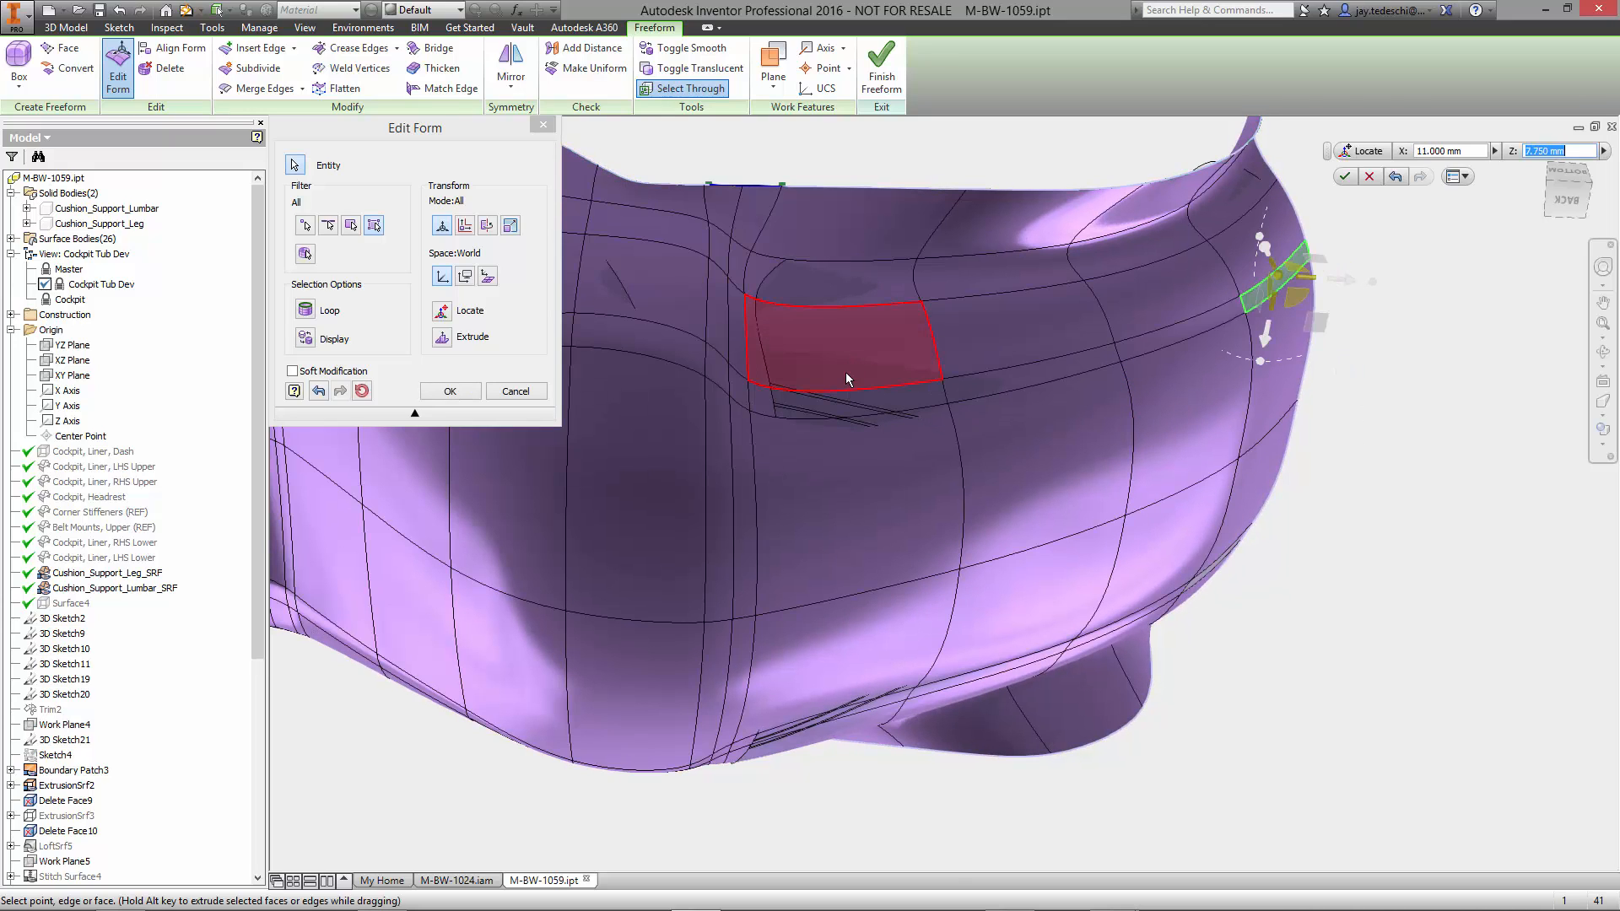
Push the side face patch inward to Z -4.5 mm.
{"action": "left_click", "coordinate": [845, 345]}
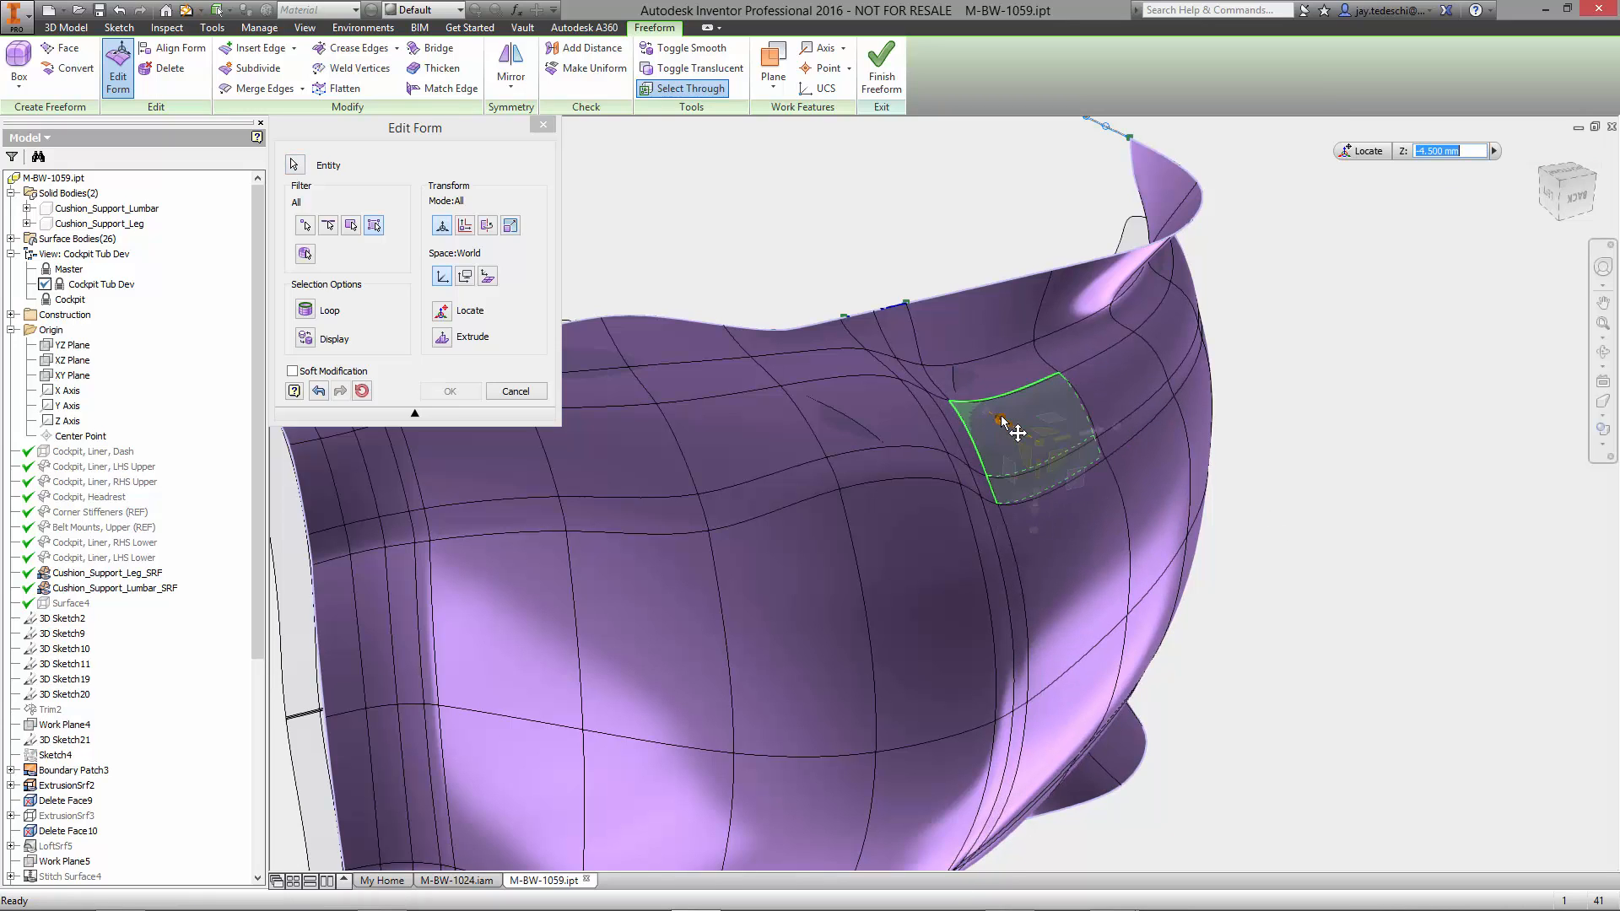
{"action": "left_click", "coordinate": [1017, 434]}
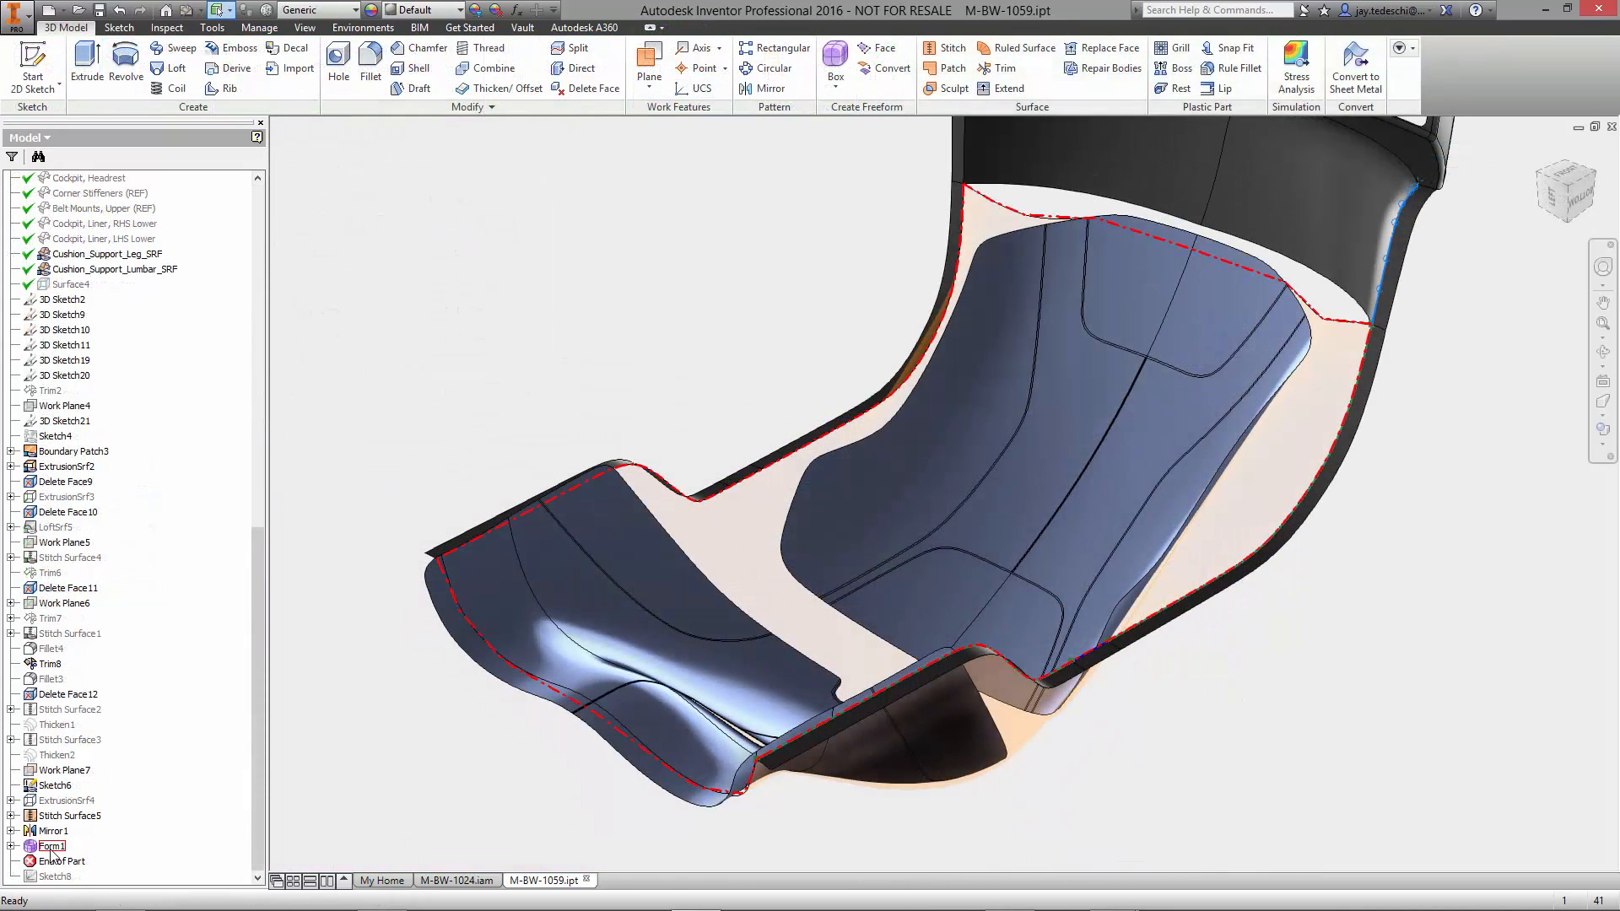
Match the Form1 tub's top rim edge to the blue guide curve with Position continuity.
{"action": "double_click", "coordinate": [50, 846]}
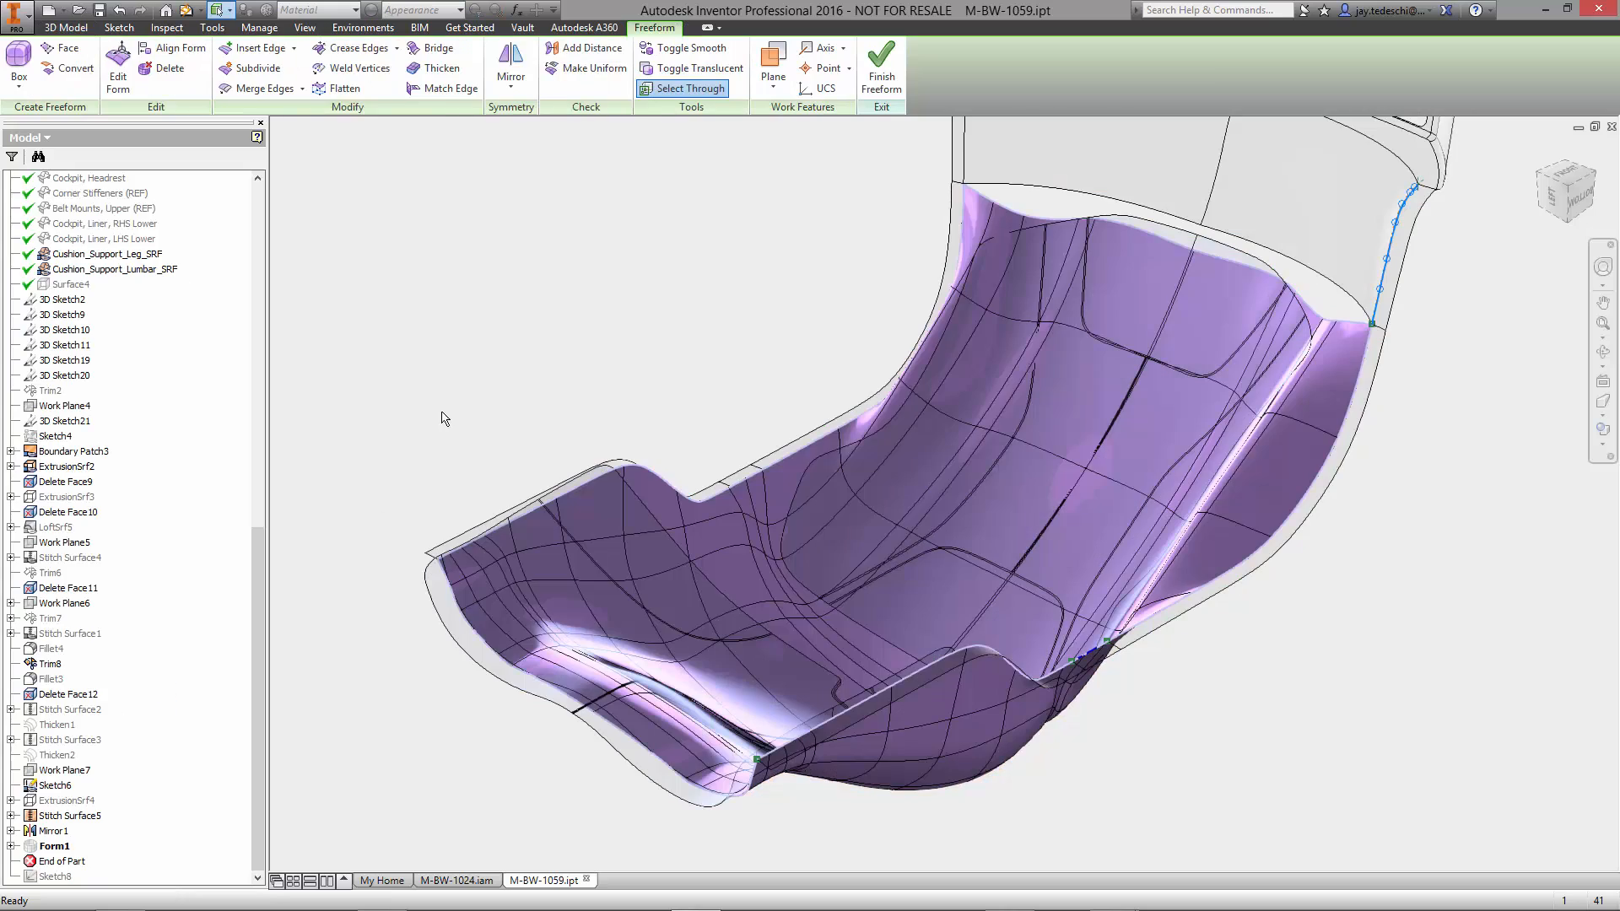
{"action": "left_click", "coordinate": [447, 87]}
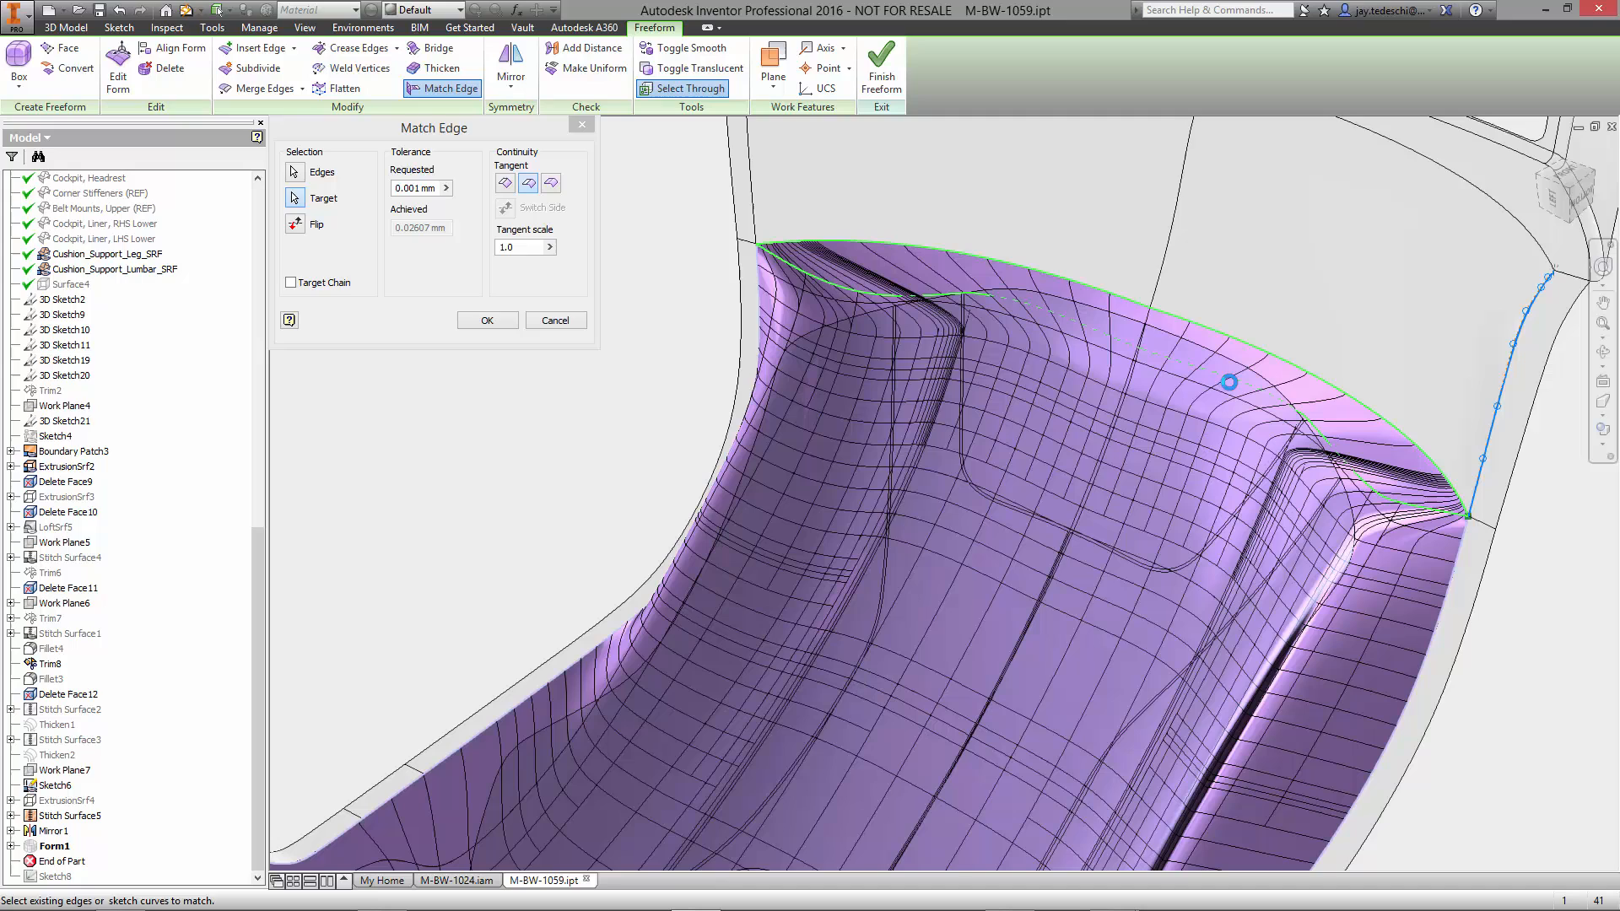
{"action": "left_click", "coordinate": [505, 183]}
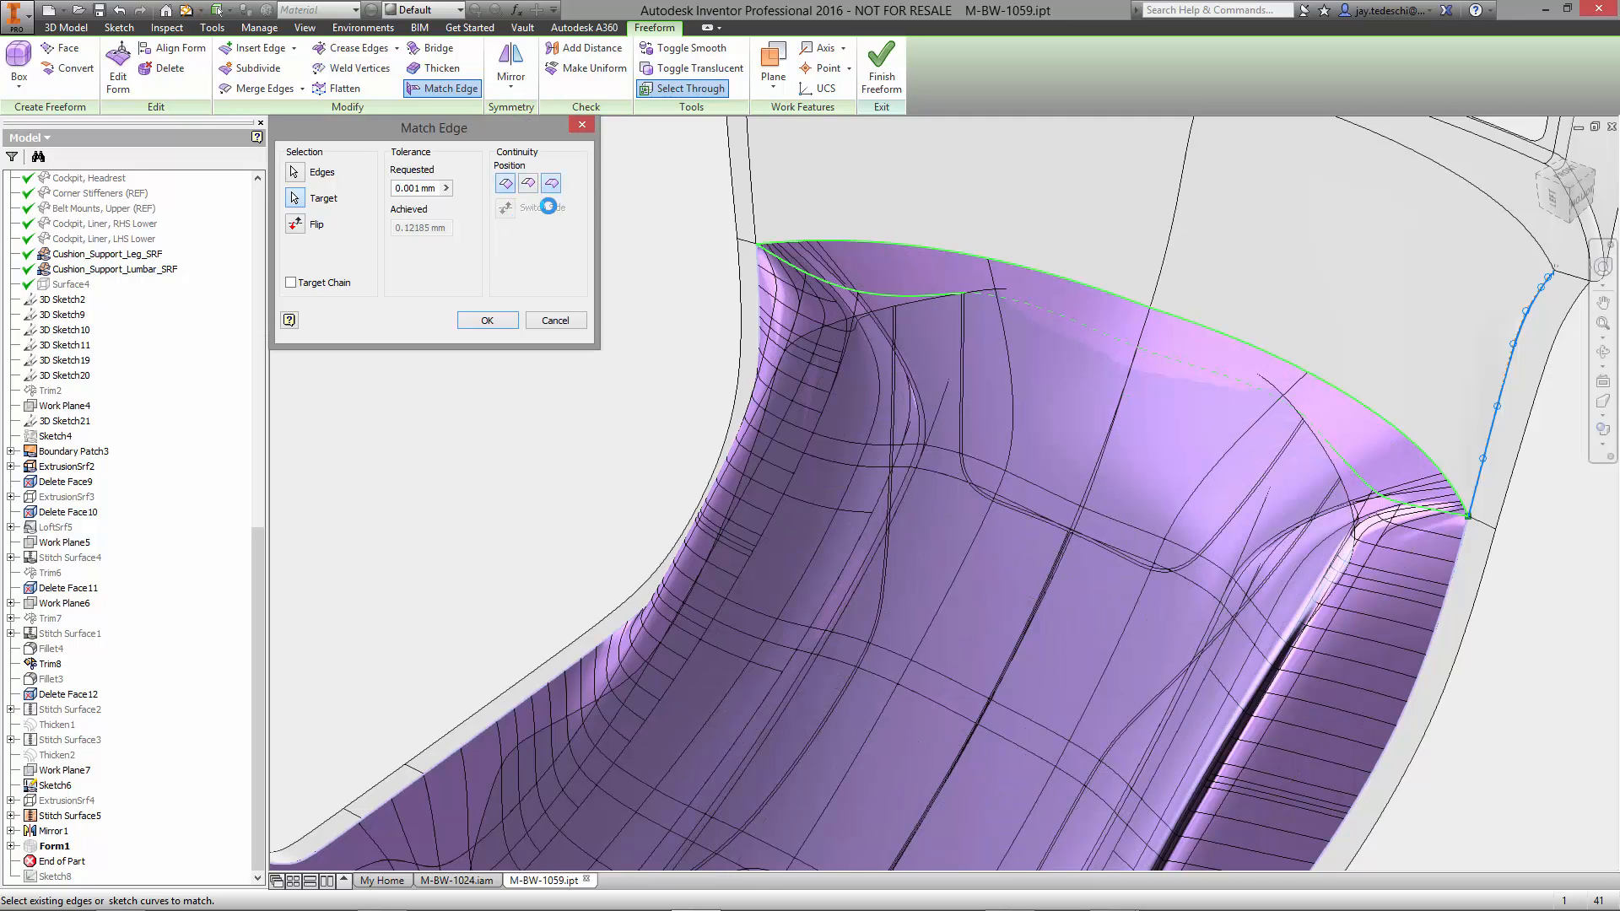
{"action": "left_click", "coordinate": [551, 183]}
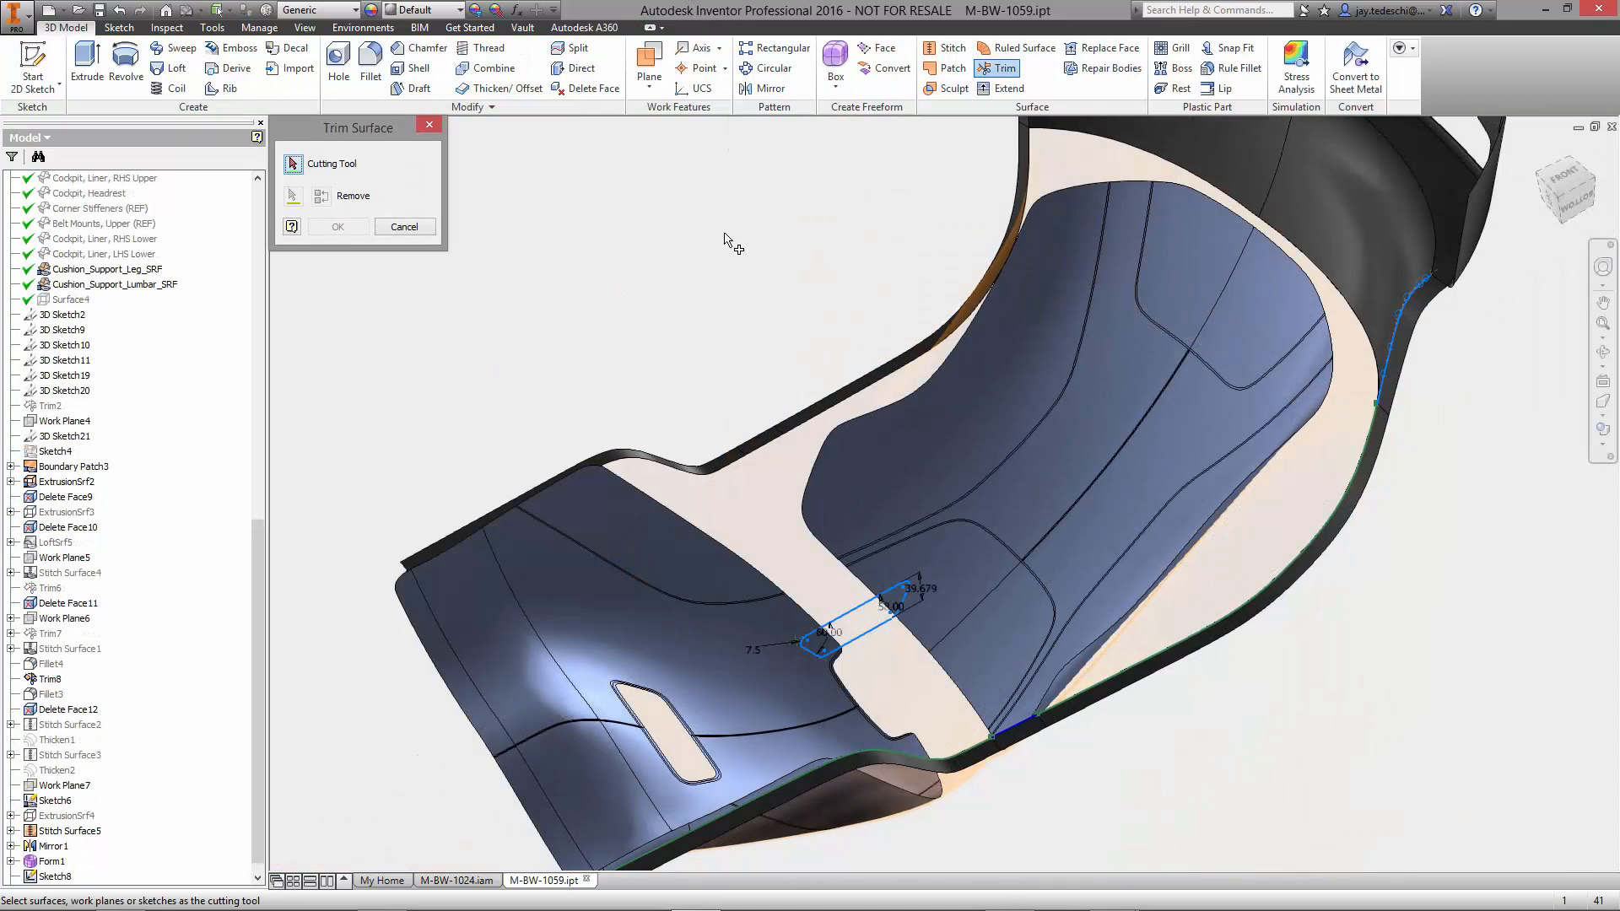
Trim the harness slots using the cutout sketch, then view the seat in M-BW-1024.iam.
{"action": "left_click", "coordinate": [293, 195]}
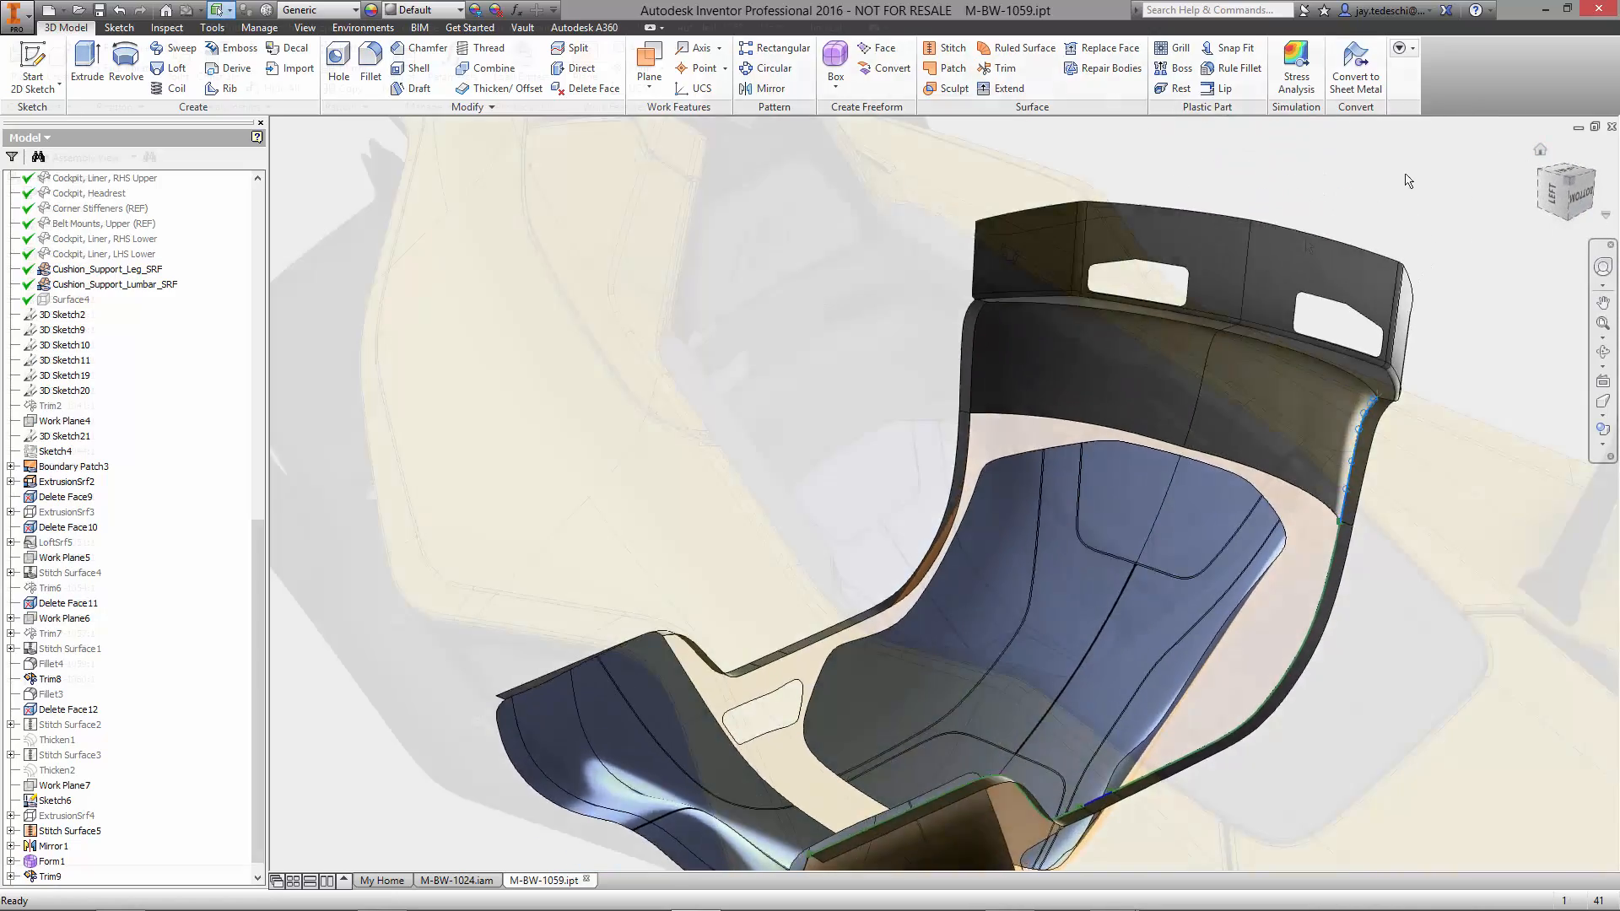
{"action": "left_click", "coordinate": [457, 880]}
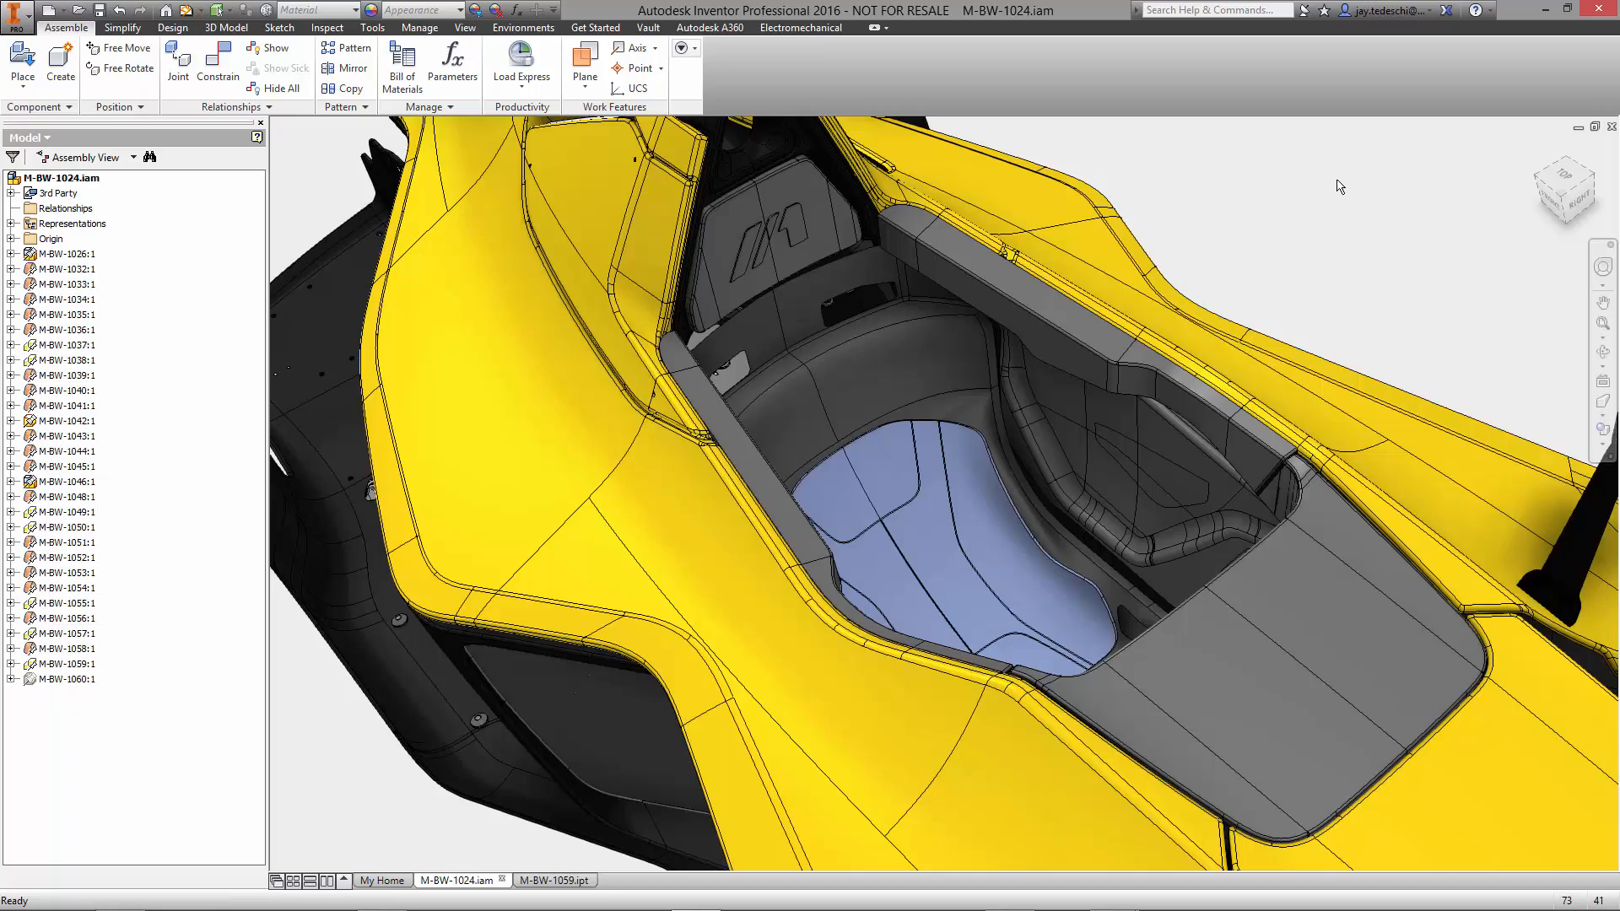